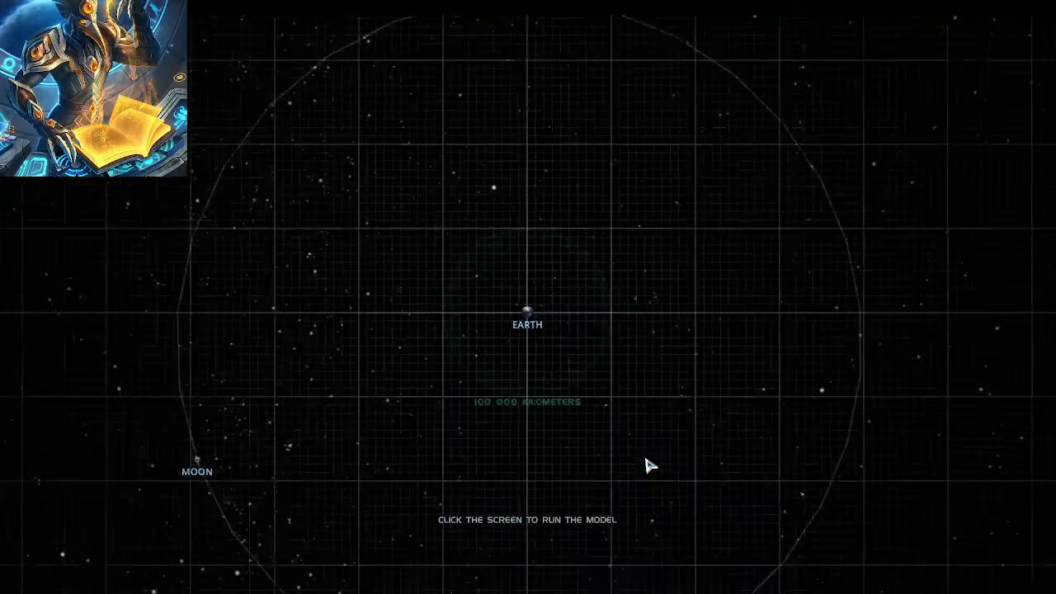
# - Step the scale model out past Mars and the outer planets to Rigil Kentaurus and nearby stars
pyautogui.click(651, 465)
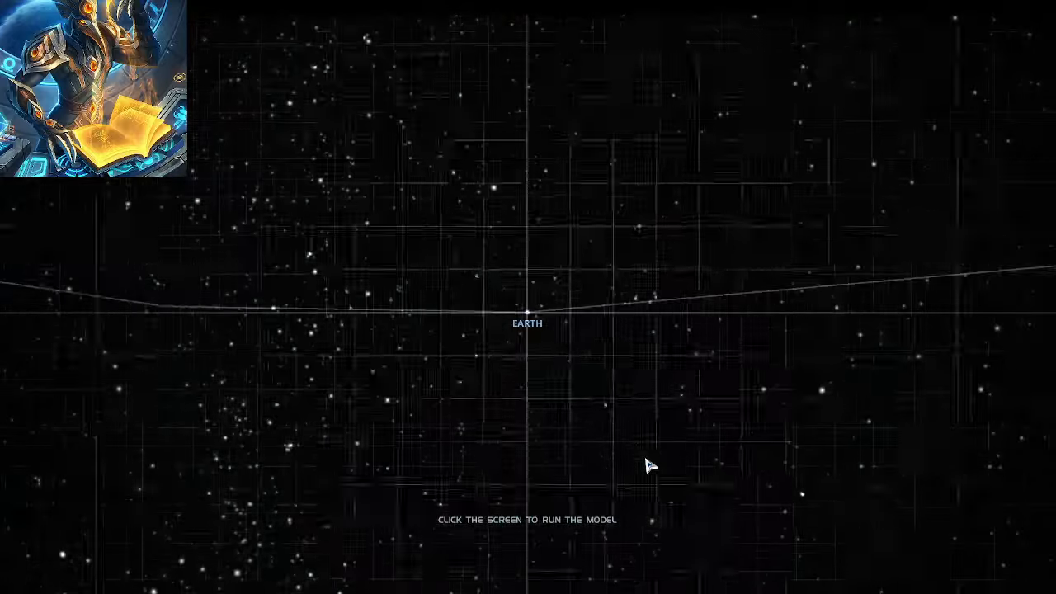
pyautogui.click(650, 464)
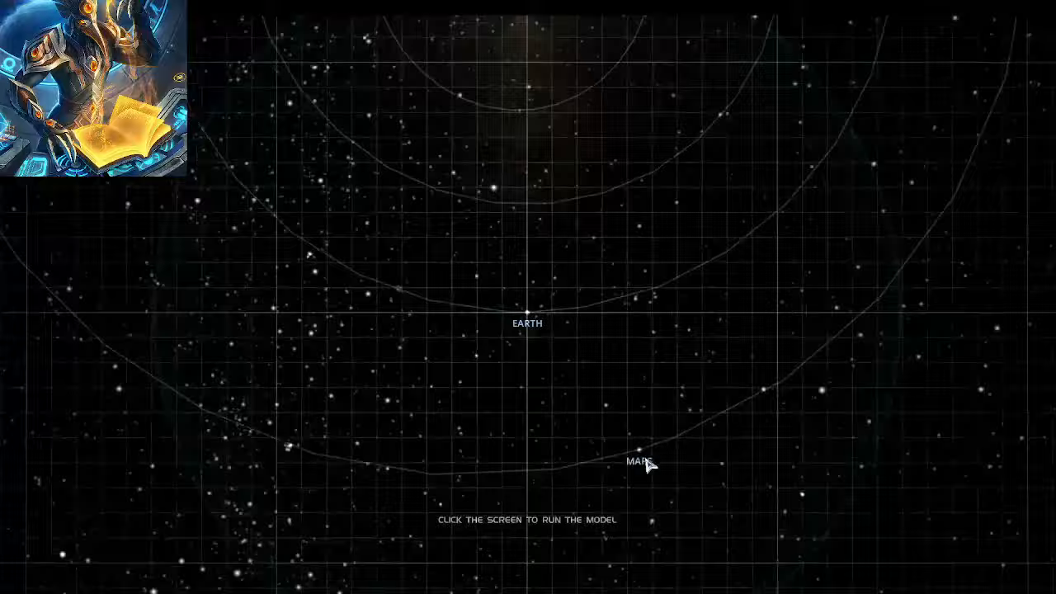
pyautogui.click(647, 464)
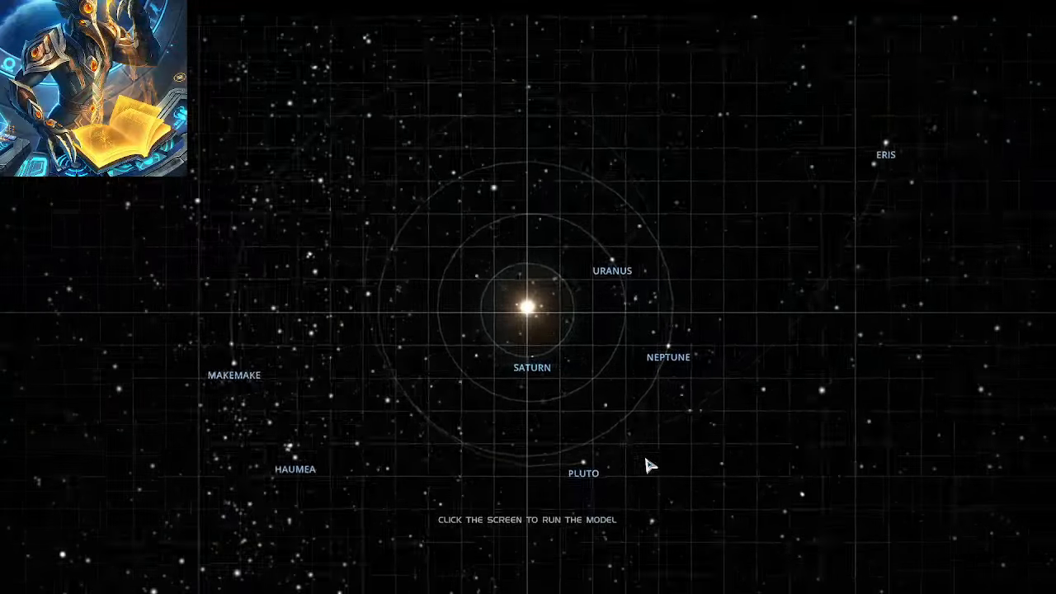
pyautogui.click(650, 464)
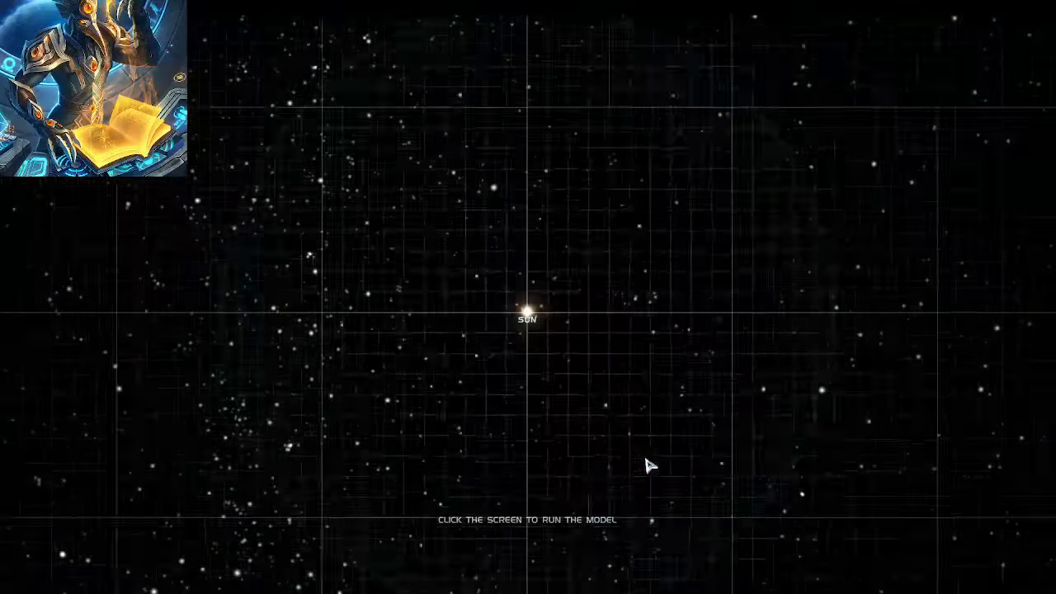
pyautogui.click(649, 464)
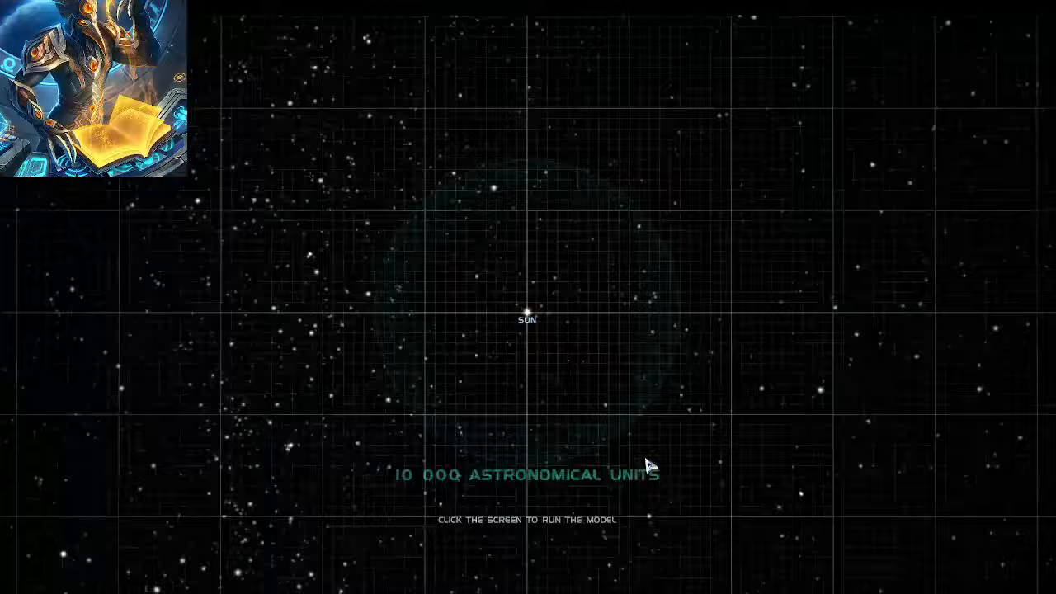
pyautogui.click(651, 463)
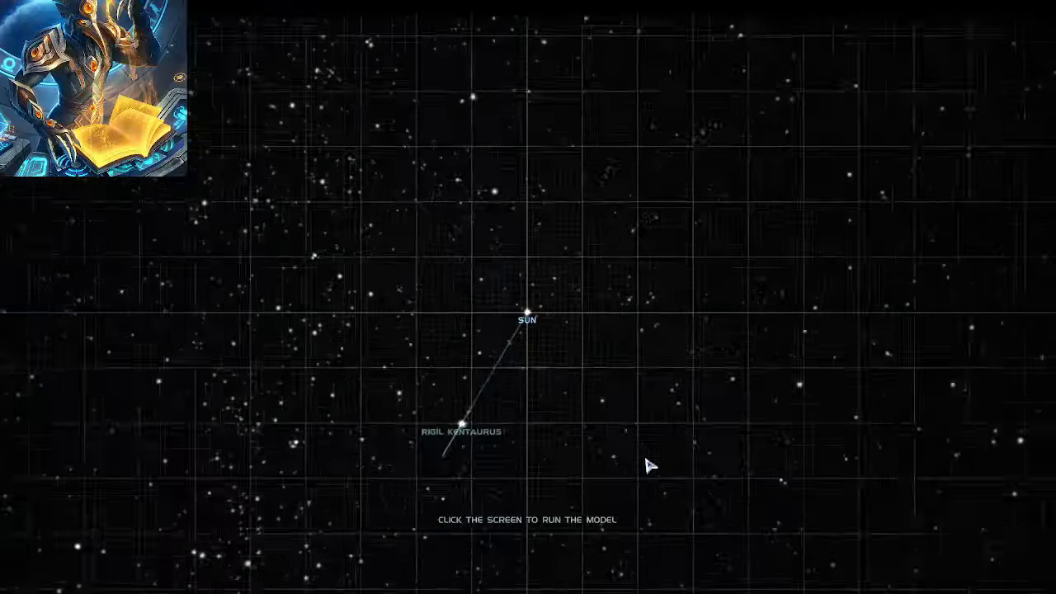
pyautogui.click(649, 464)
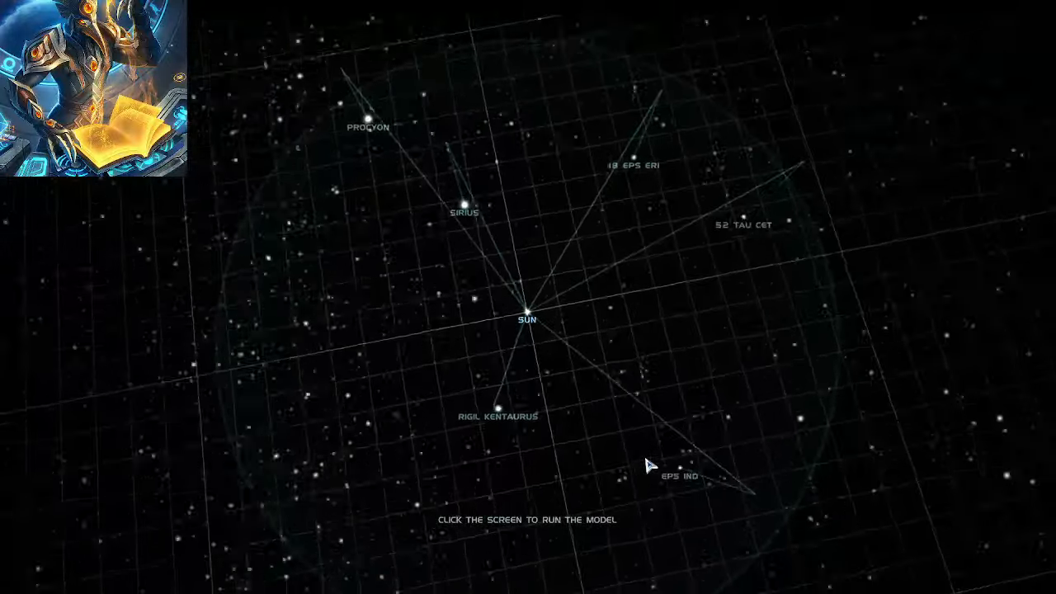
pyautogui.click(649, 464)
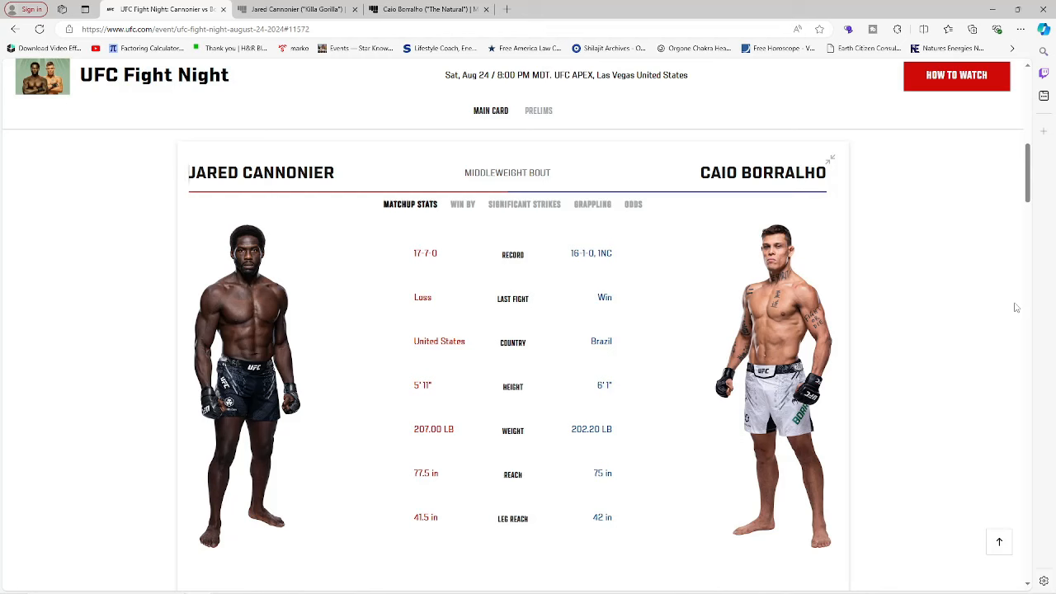
pyautogui.moveTo(867, 294)
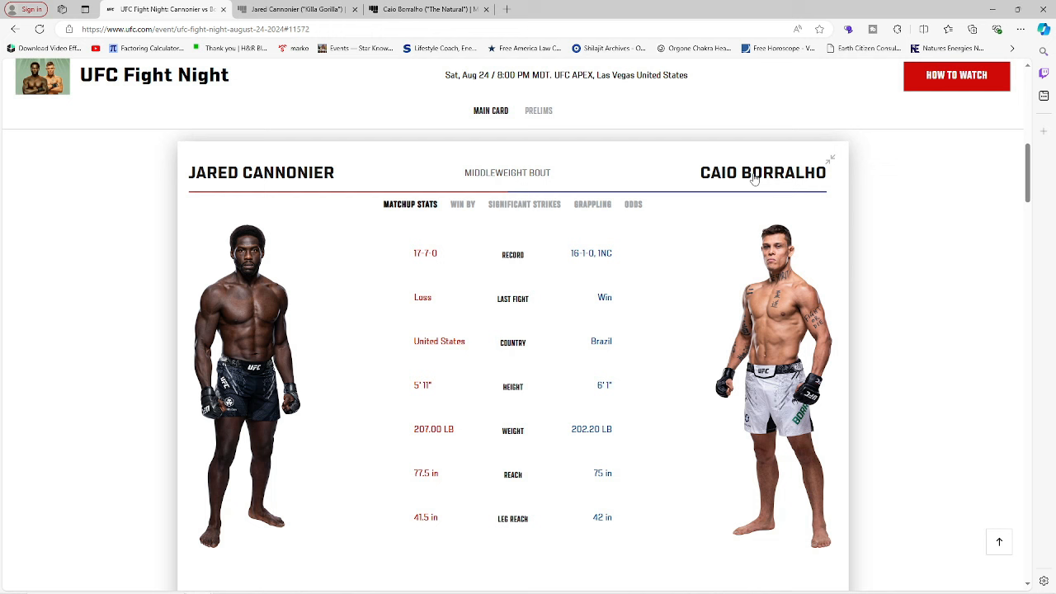
pyautogui.moveTo(603, 159)
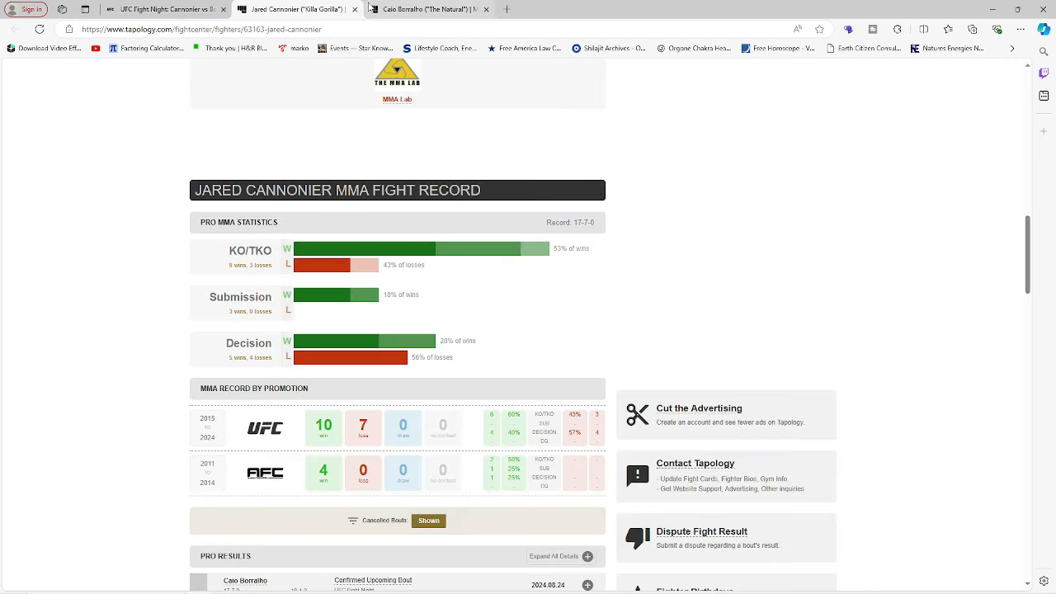
# - Scroll Cannonier's page up to Fighter Details, check Borralho's tab, then return to Cannonier
pyautogui.scroll(3)
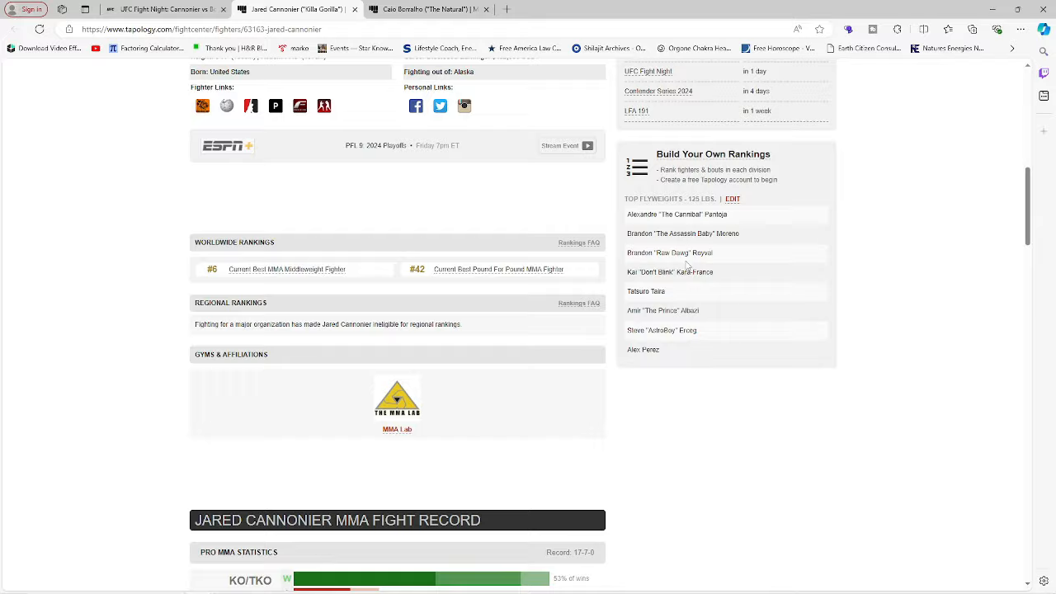
pyautogui.scroll(3)
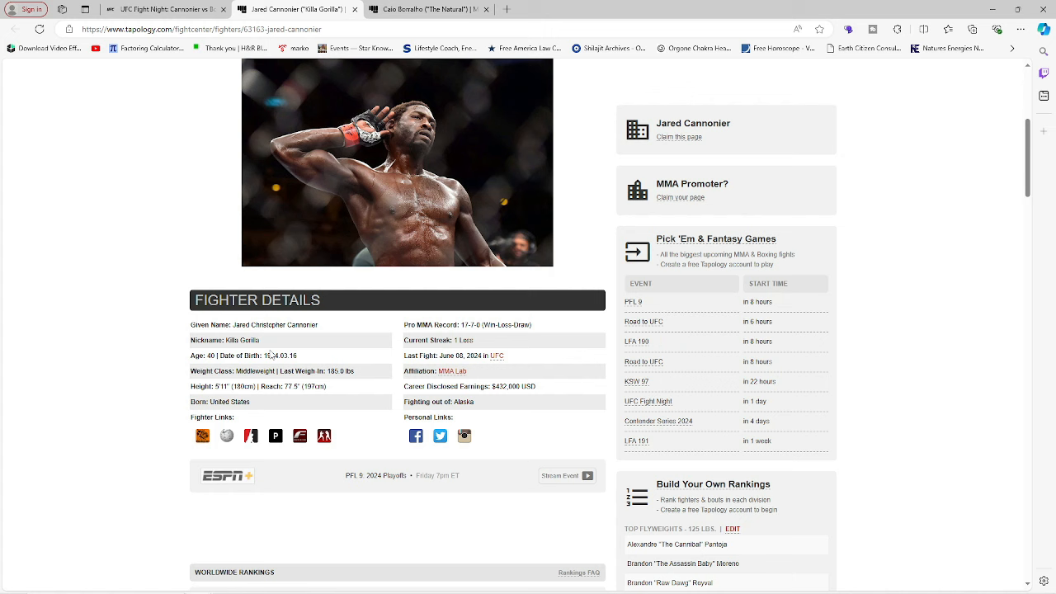
pyautogui.click(428, 9)
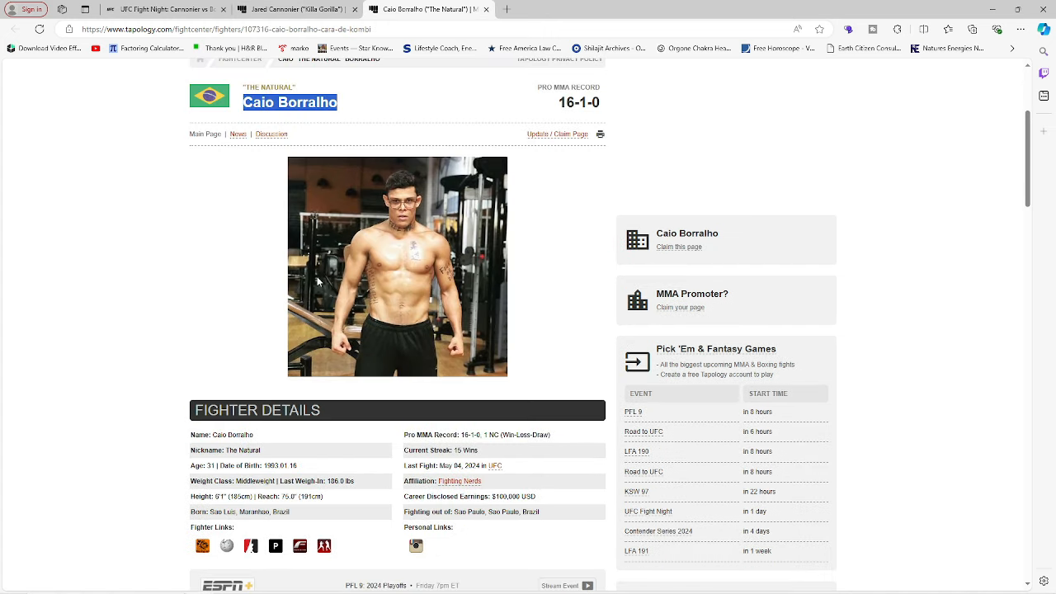
pyautogui.moveTo(337, 224)
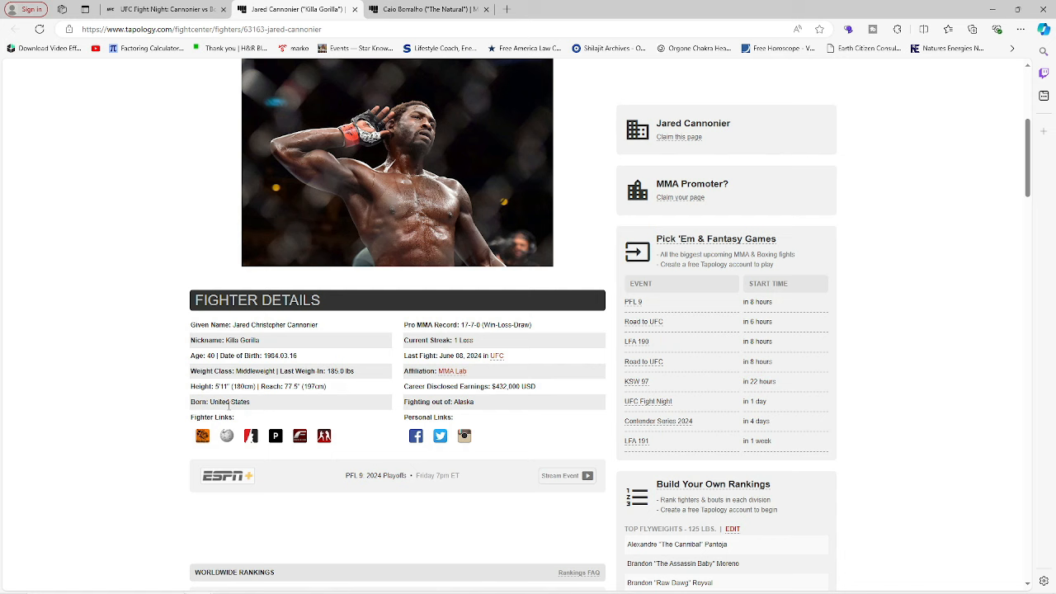
pyautogui.moveTo(297, 396)
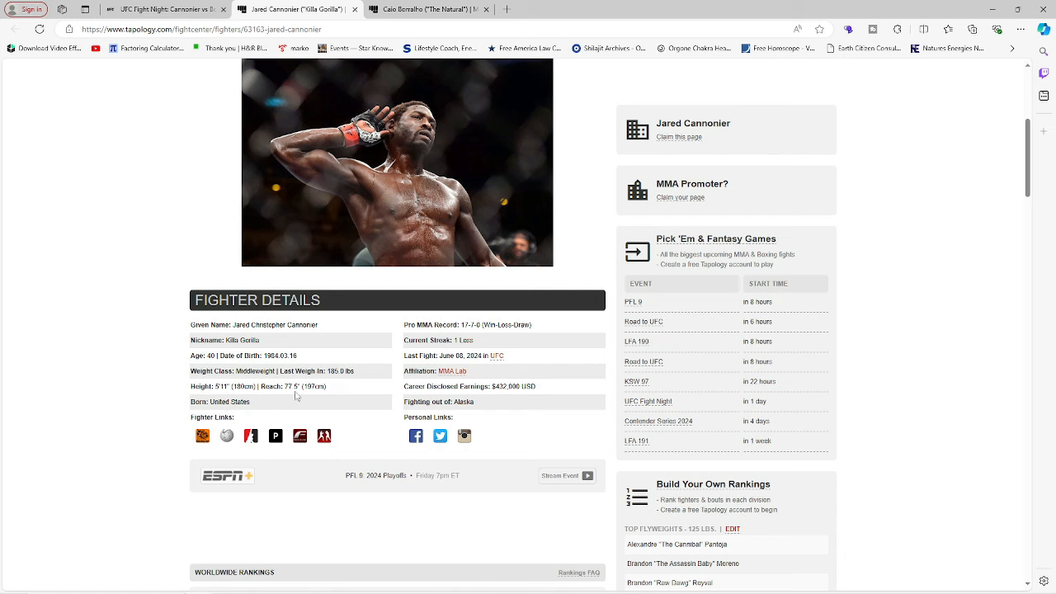
pyautogui.moveTo(514, 381)
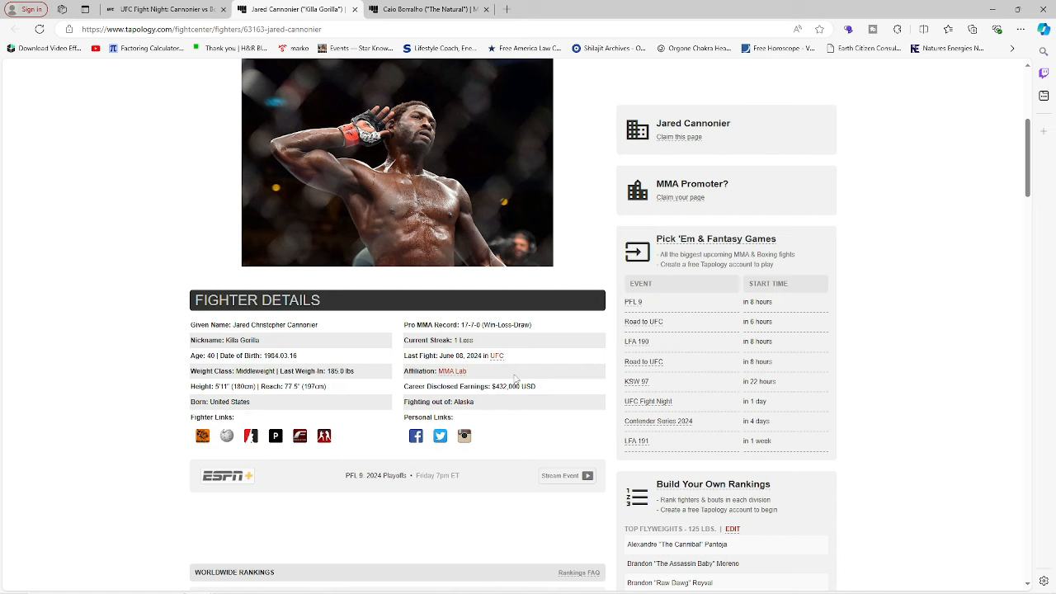
pyautogui.moveTo(325, 357)
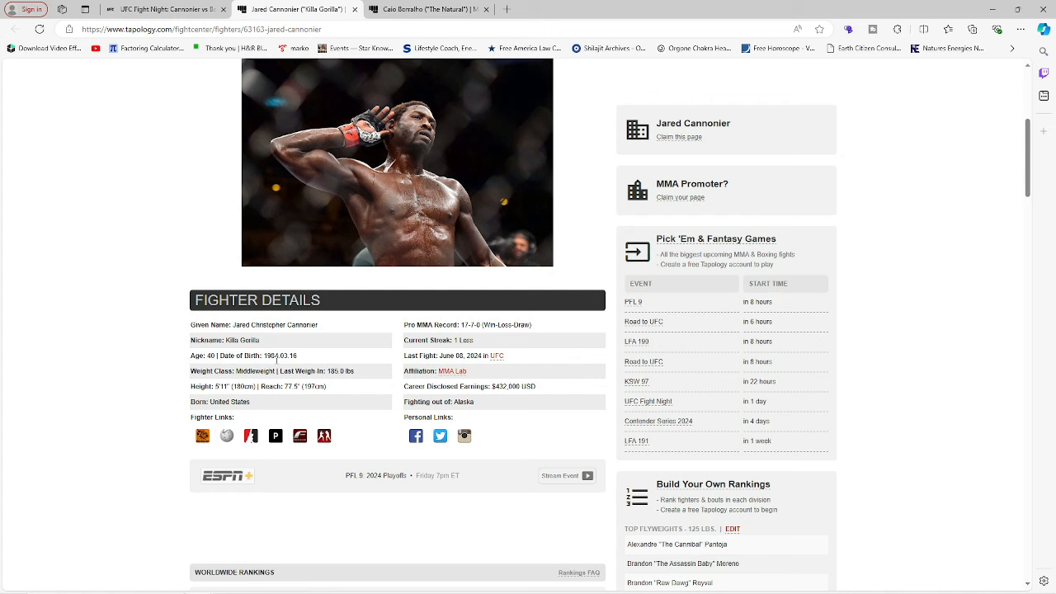
pyautogui.moveTo(302, 367)
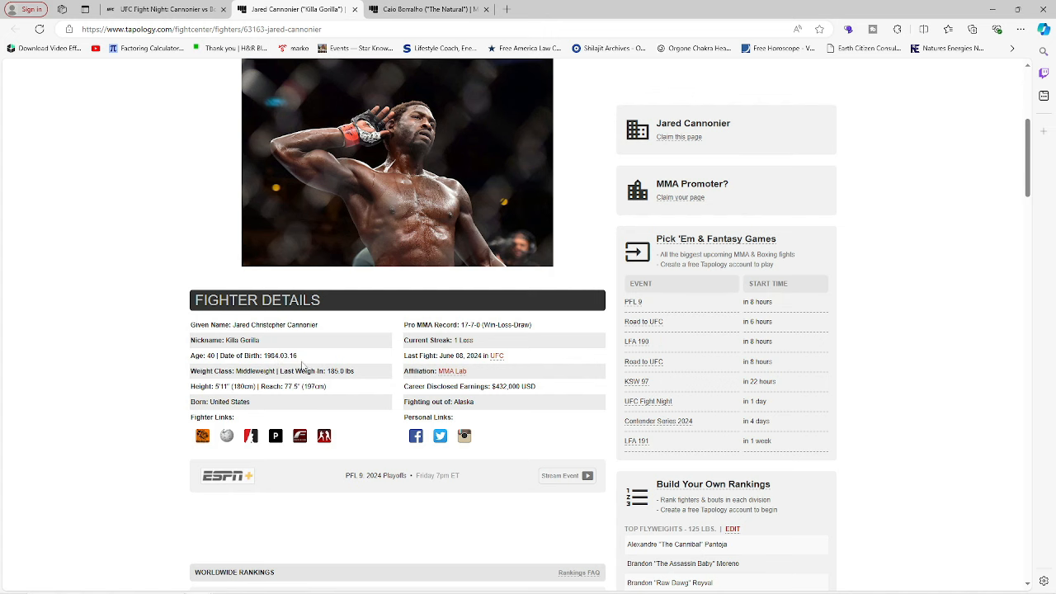
pyautogui.click(420, 9)
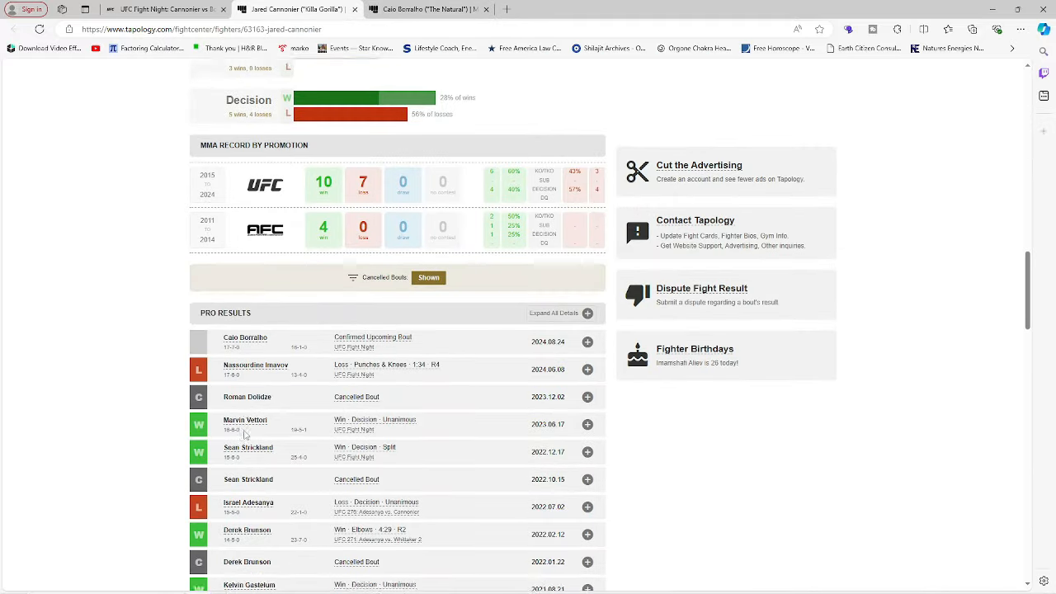
# - Scroll down Cannonier's Pro Results, then back up to his Pro MMA Statistics bars
pyautogui.scroll(-3)
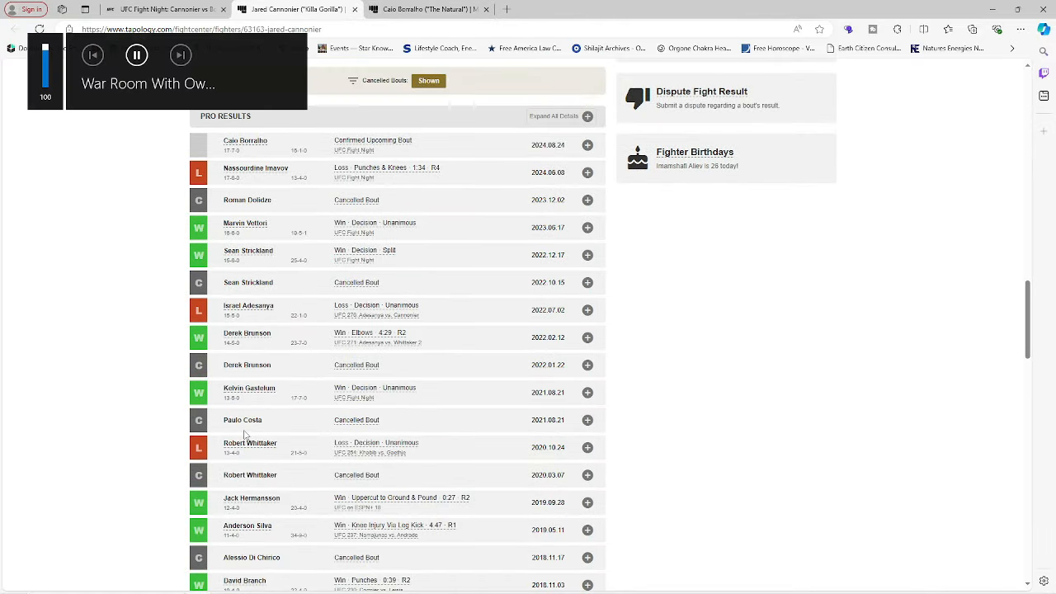
pyautogui.moveTo(90, 289)
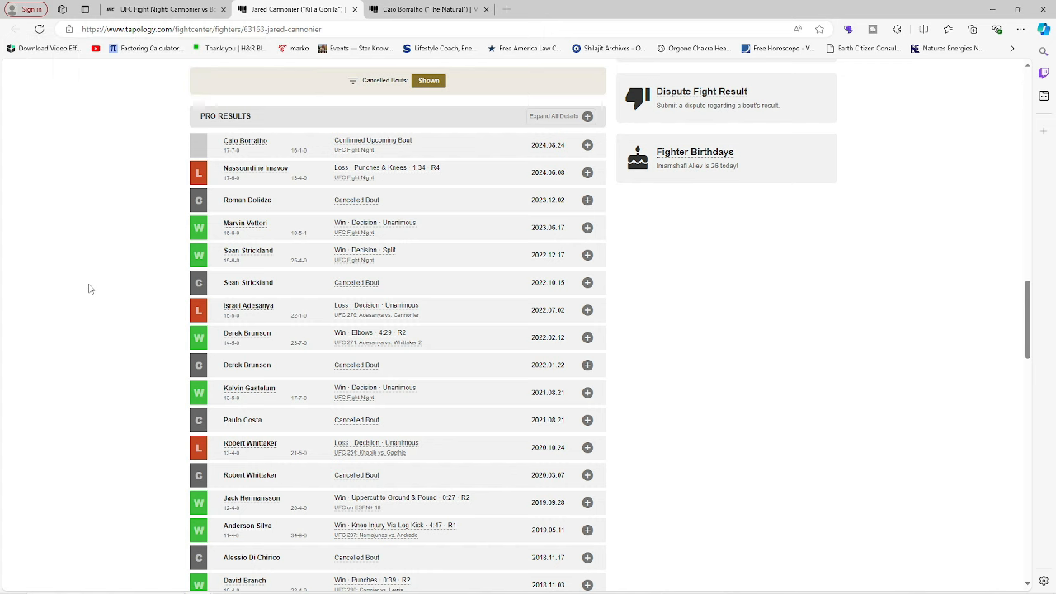
pyautogui.moveTo(101, 297)
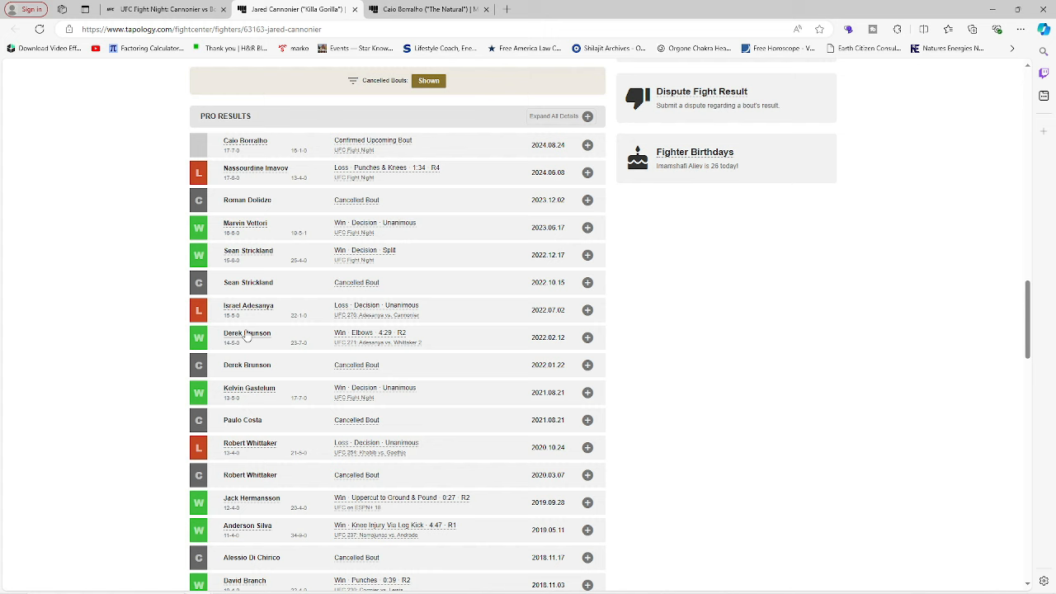
pyautogui.moveTo(255, 261)
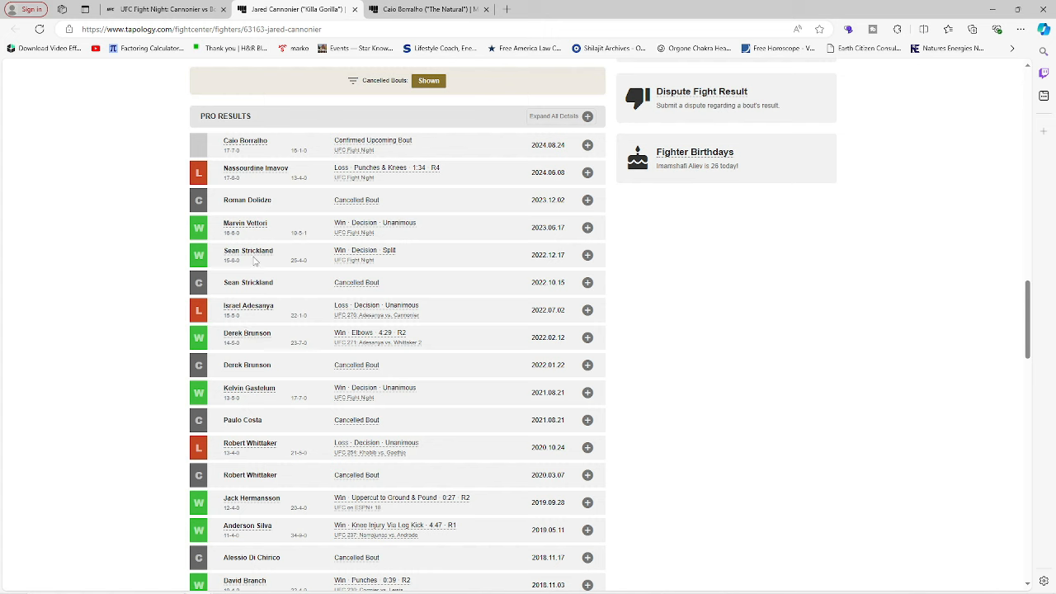
pyautogui.moveTo(291, 183)
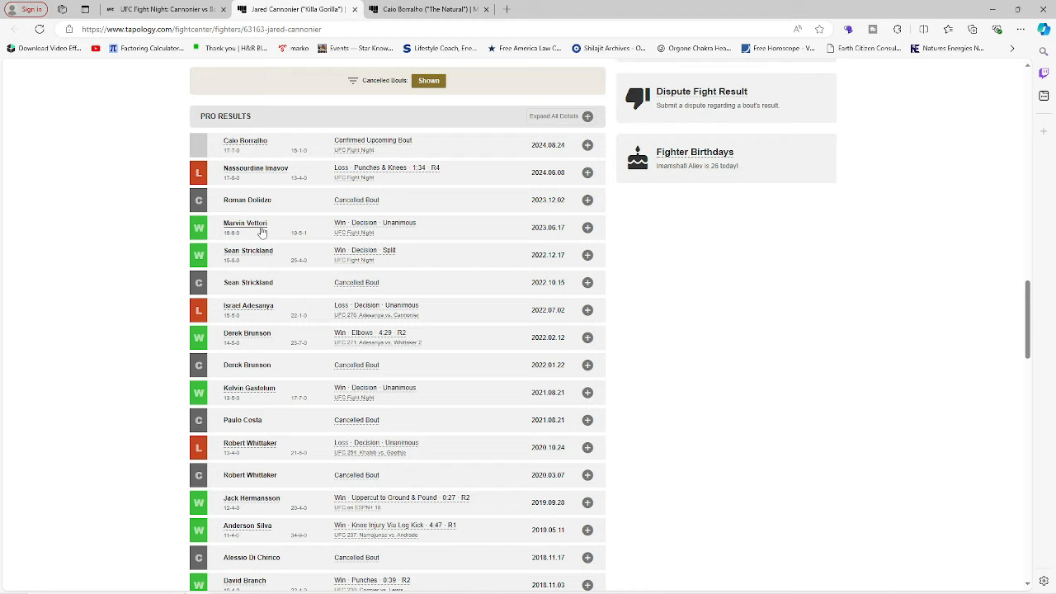
pyautogui.moveTo(290, 241)
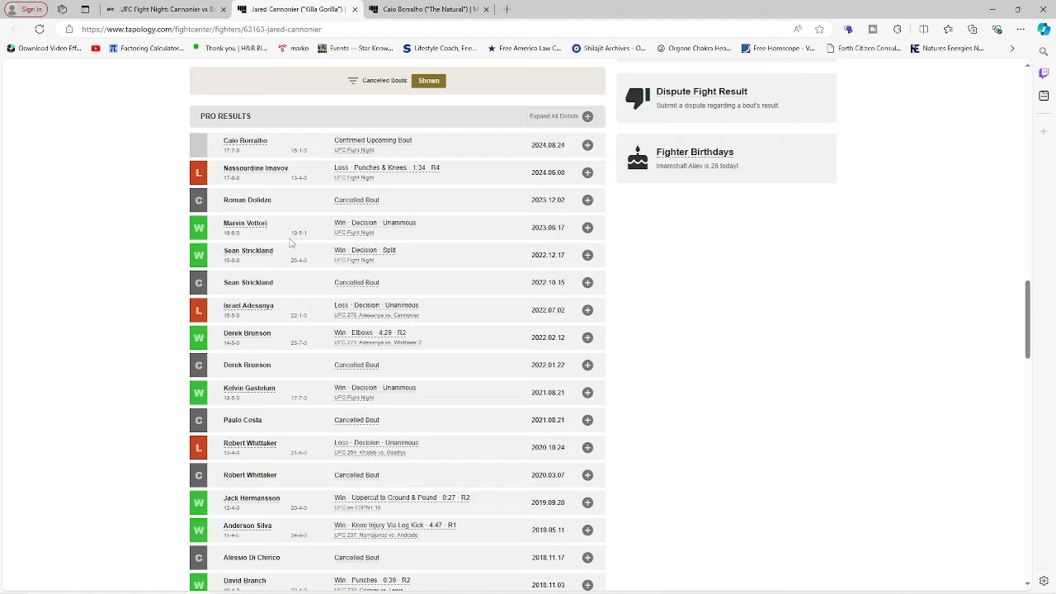
pyautogui.moveTo(427, 301)
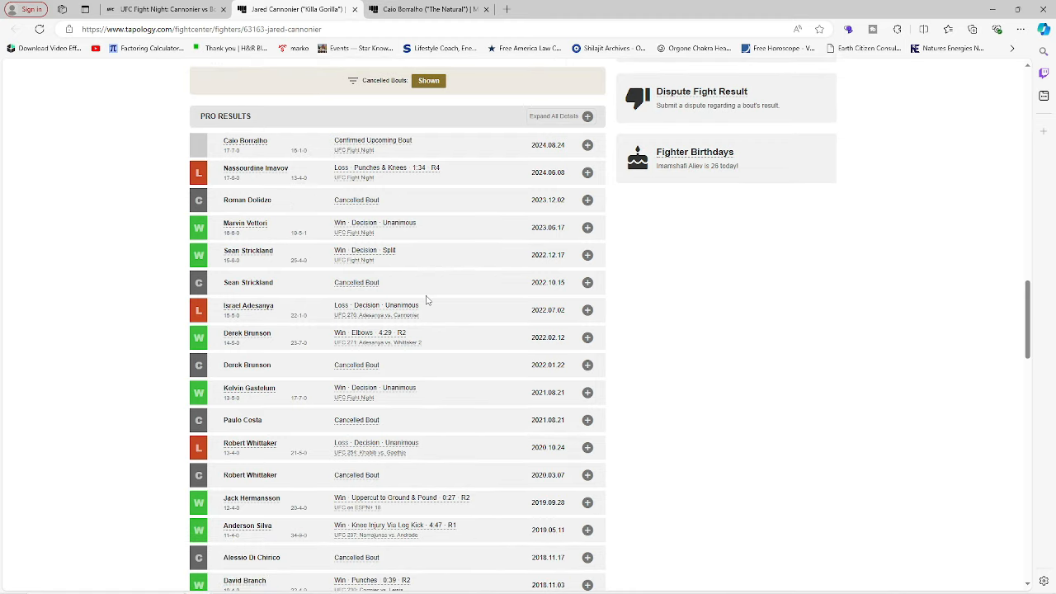
pyautogui.scroll(3)
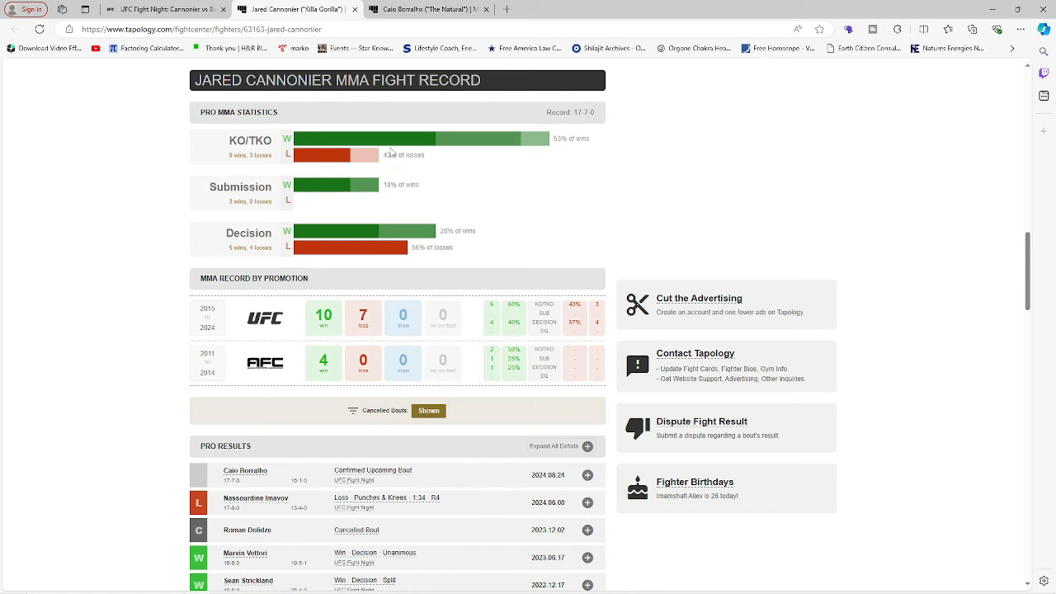
pyautogui.moveTo(532, 141)
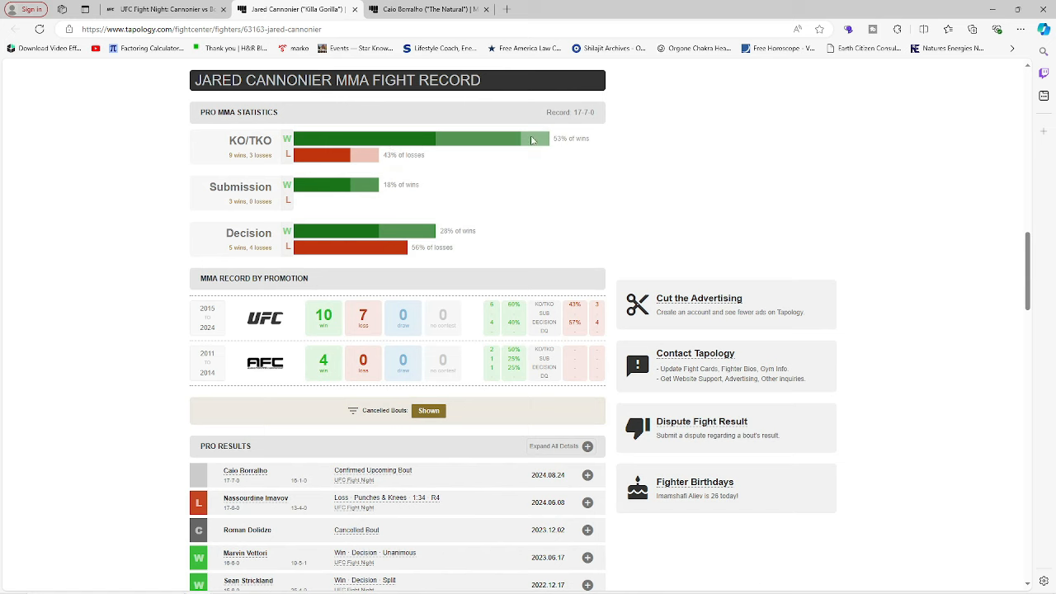
pyautogui.moveTo(287, 183)
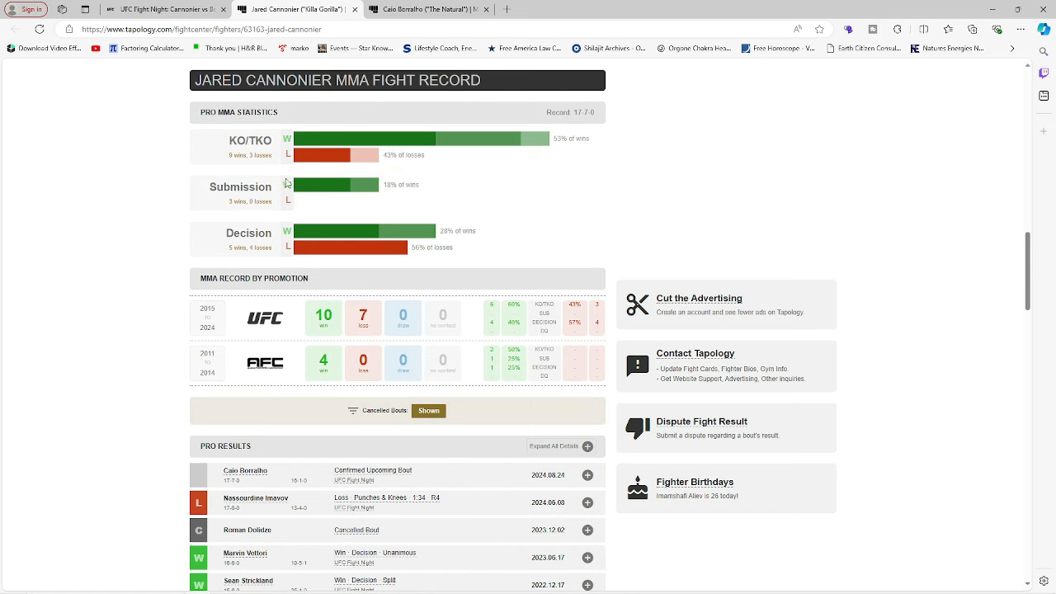
pyautogui.moveTo(418, 155)
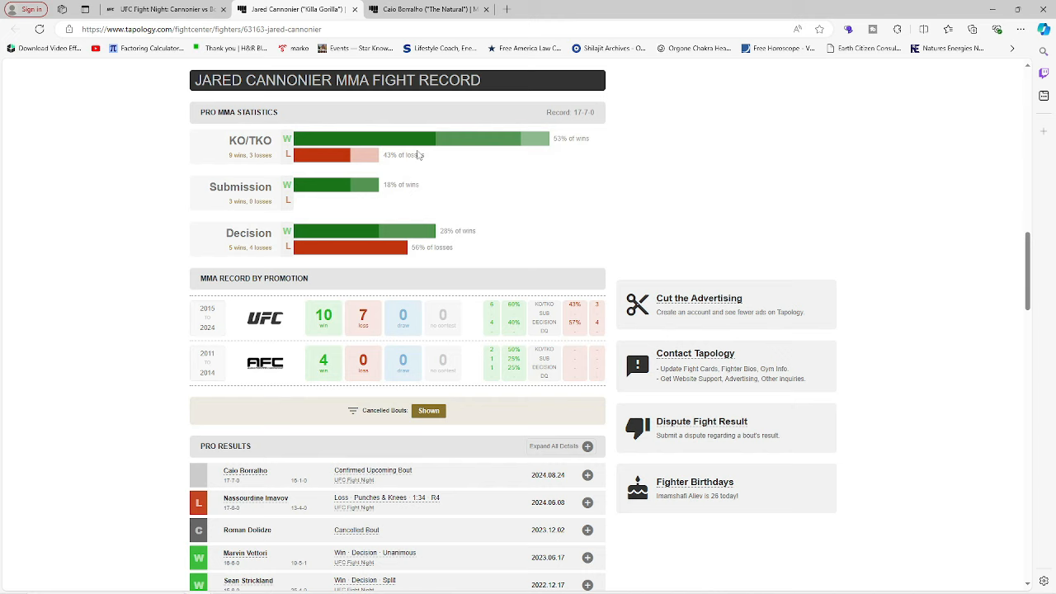
# - Open Borralho's 16-1-0 record, scroll through his pro results, then return to Fighter Details
pyautogui.click(245, 470)
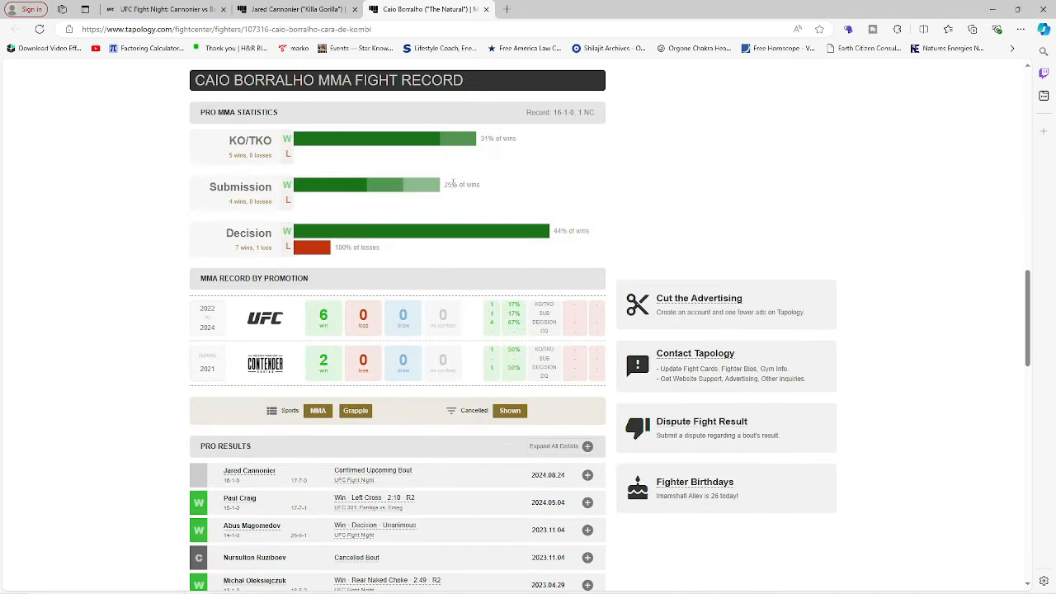
pyautogui.moveTo(322, 125)
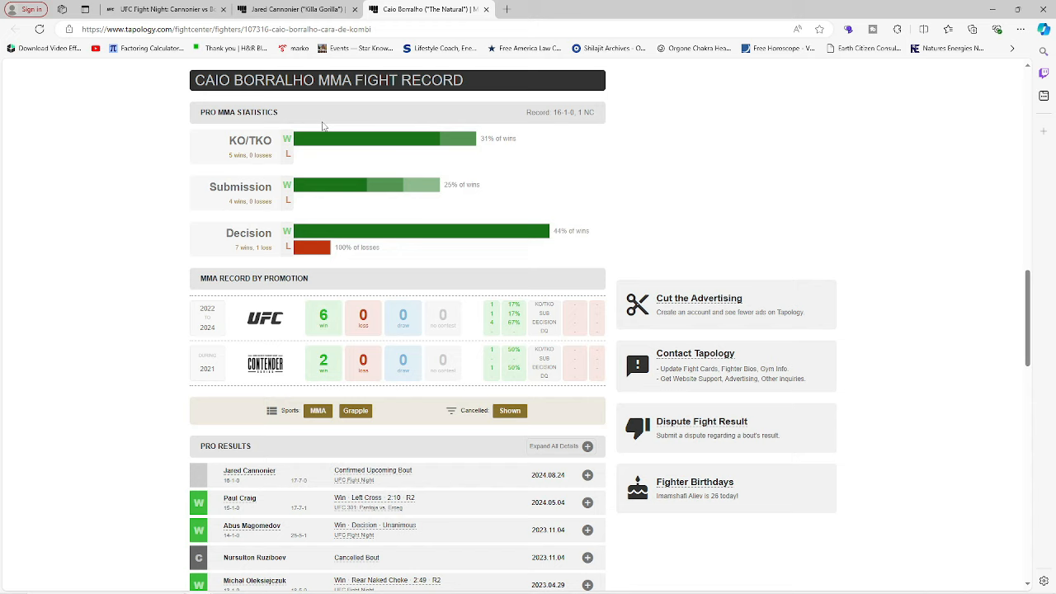
pyautogui.moveTo(481, 199)
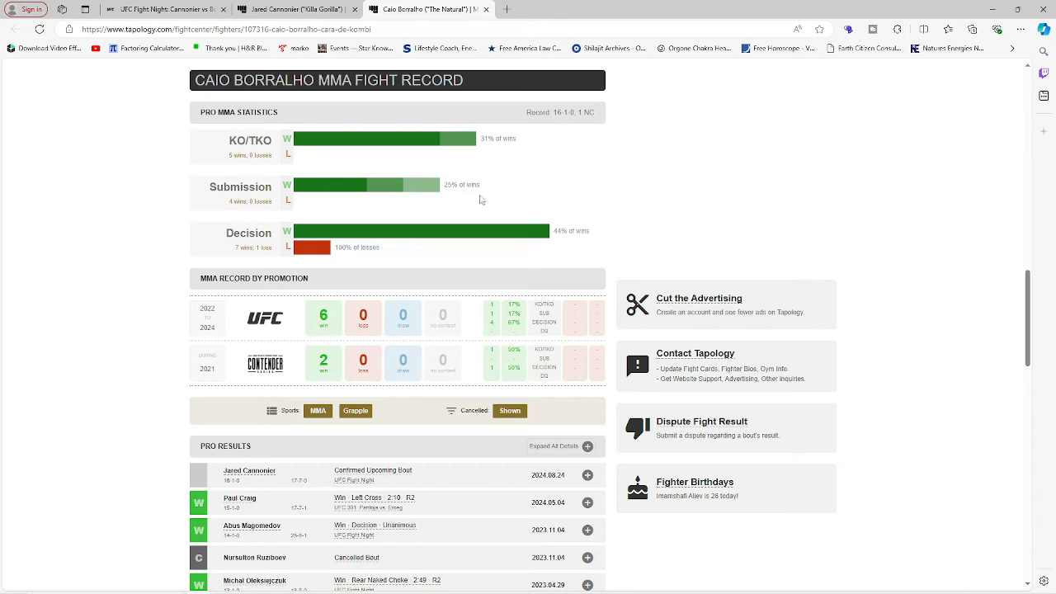
pyautogui.scroll(-3)
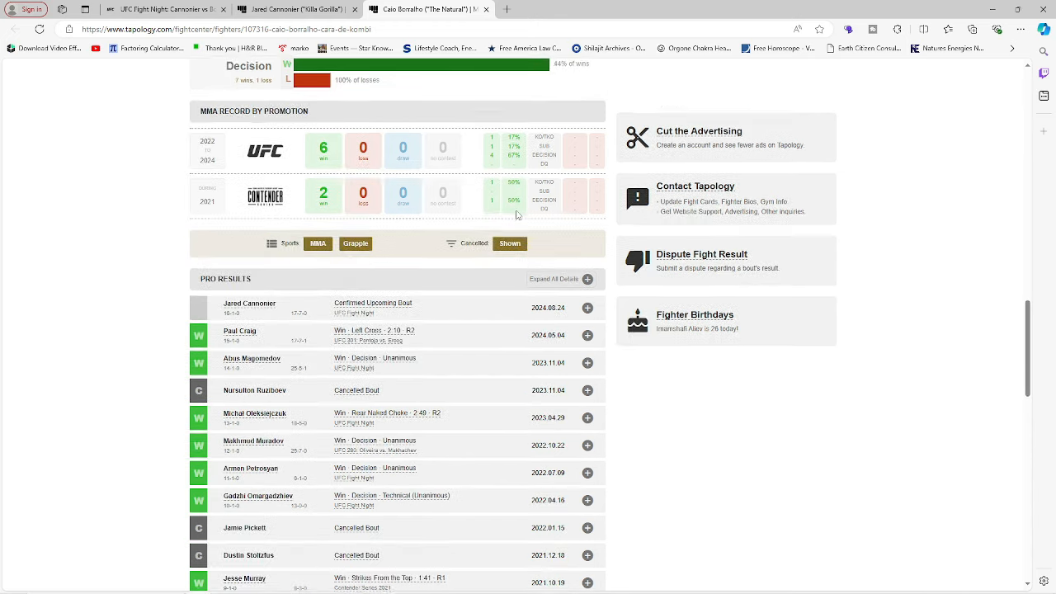
pyautogui.scroll(-3)
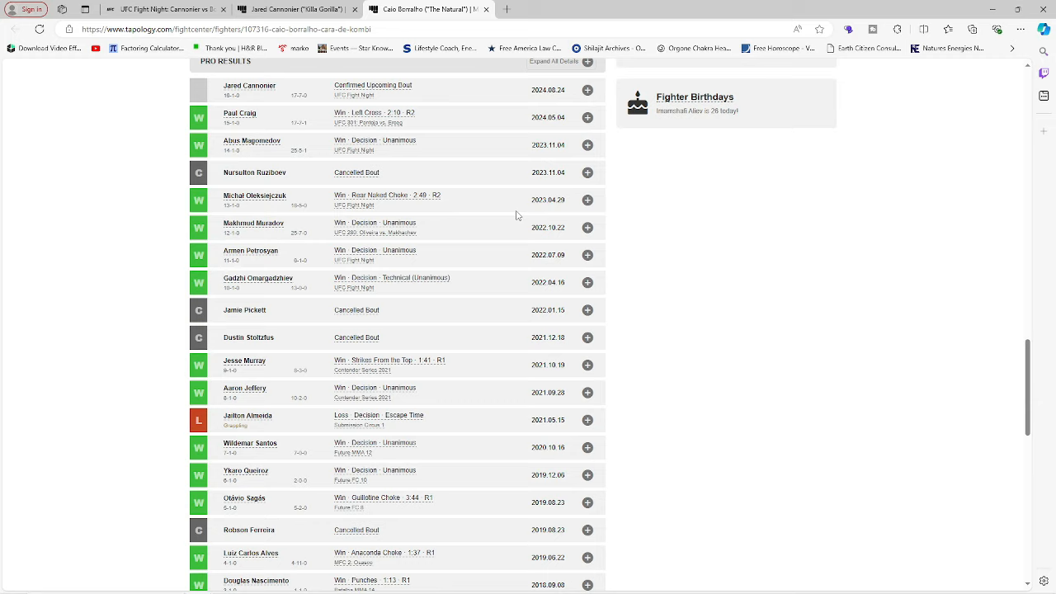
pyautogui.scroll(-3)
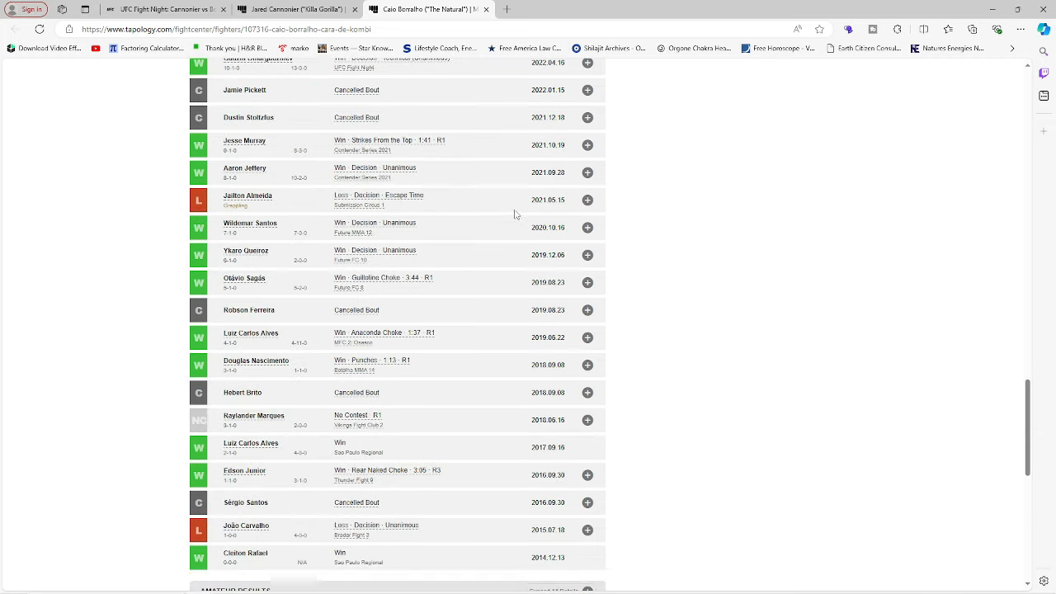
pyautogui.moveTo(262, 203)
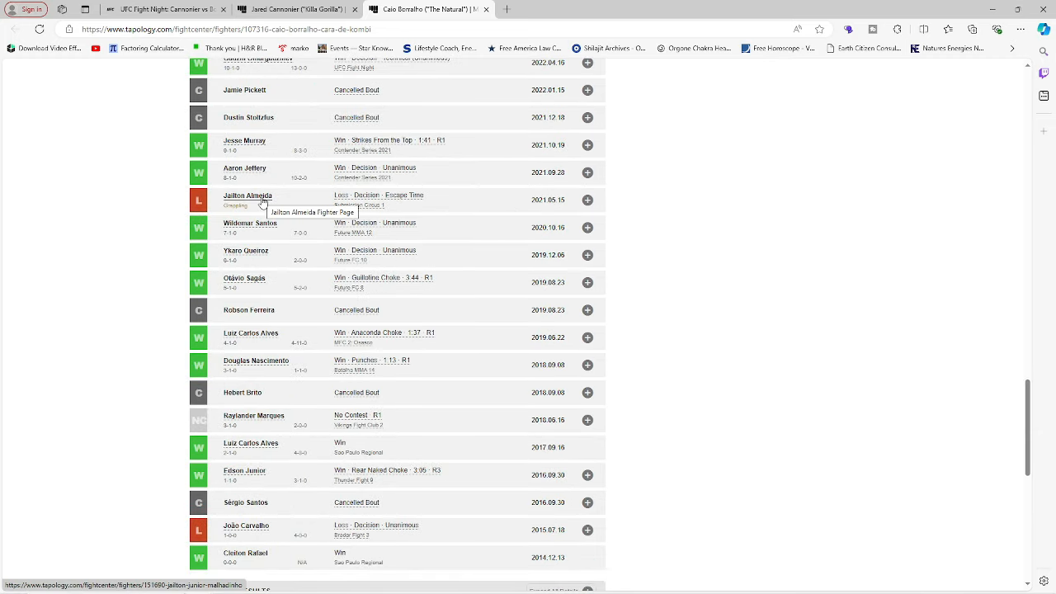
pyautogui.scroll(3)
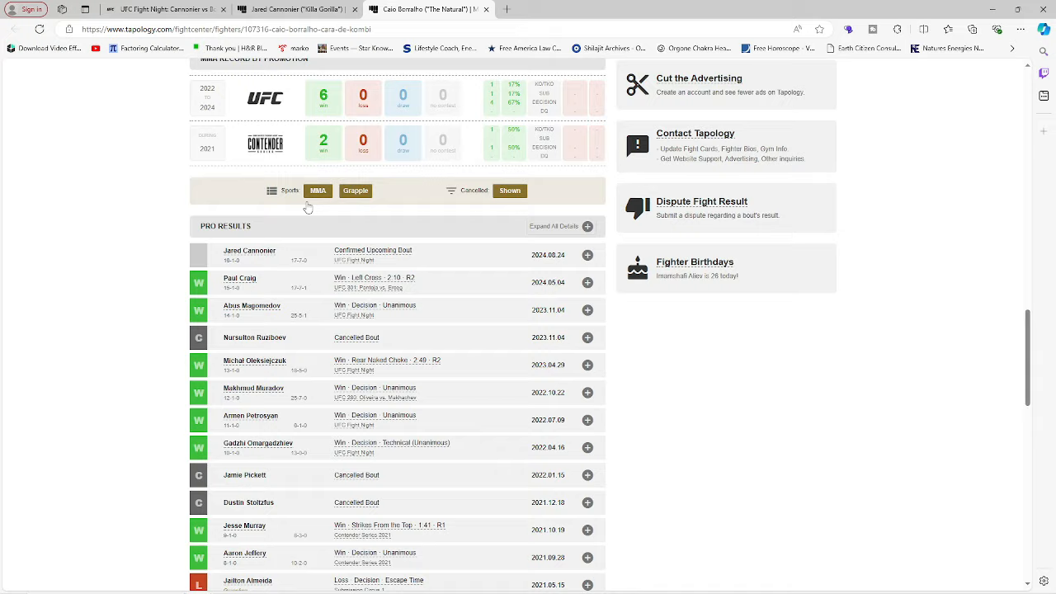
pyautogui.scroll(3)
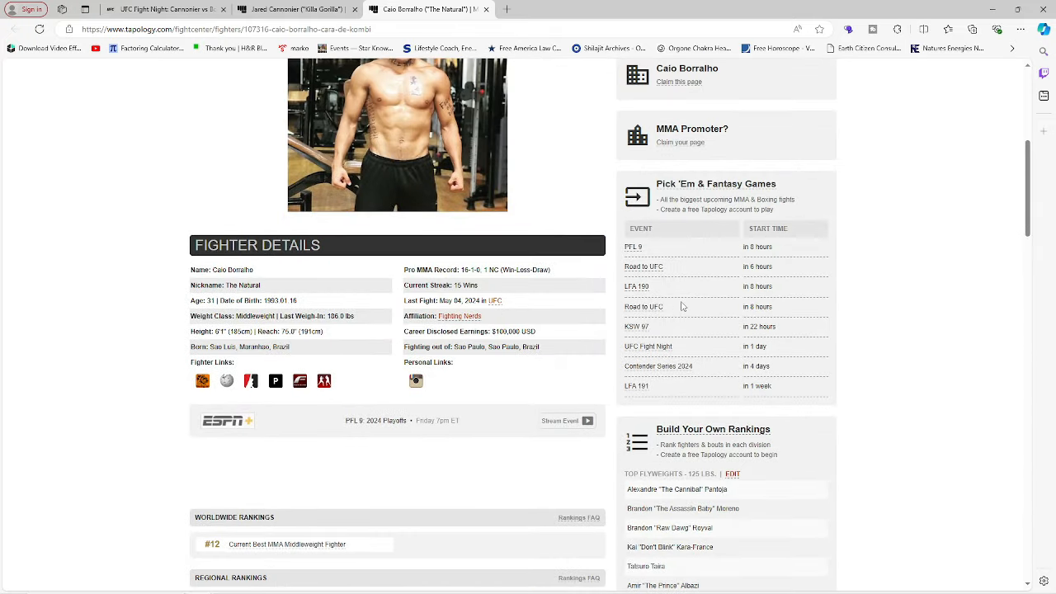
pyautogui.scroll(3)
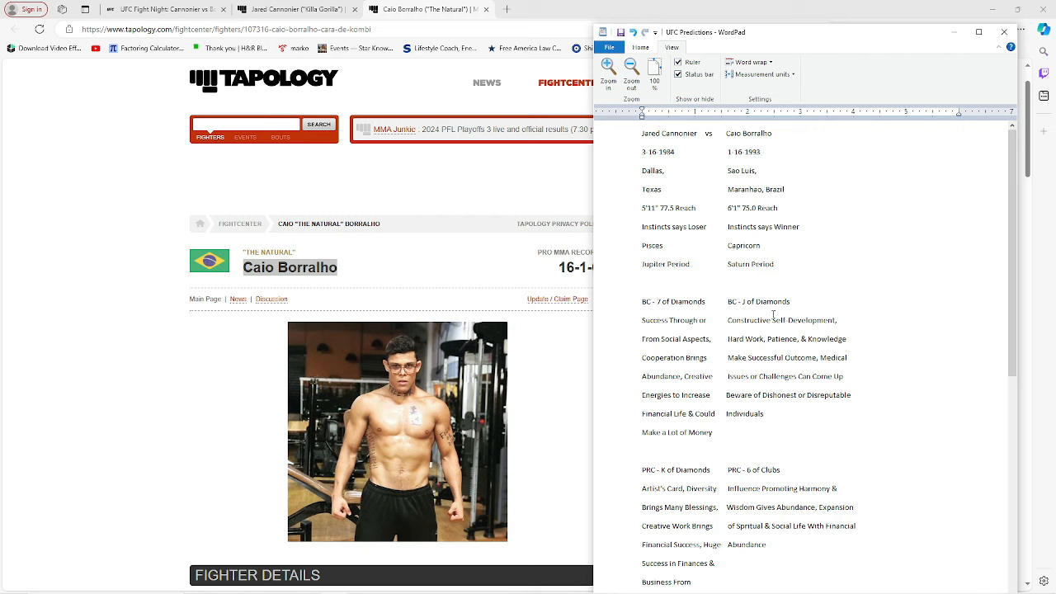
pyautogui.moveTo(788, 326)
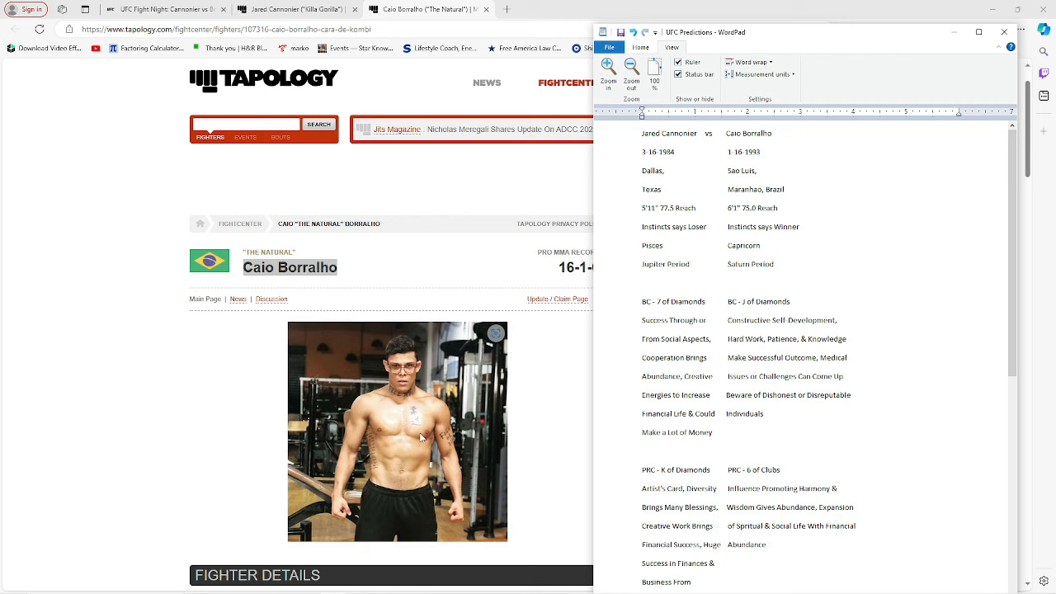
# - Scroll the WordPad predictions down to the LR and Displacement card comparisons
pyautogui.scroll(-3)
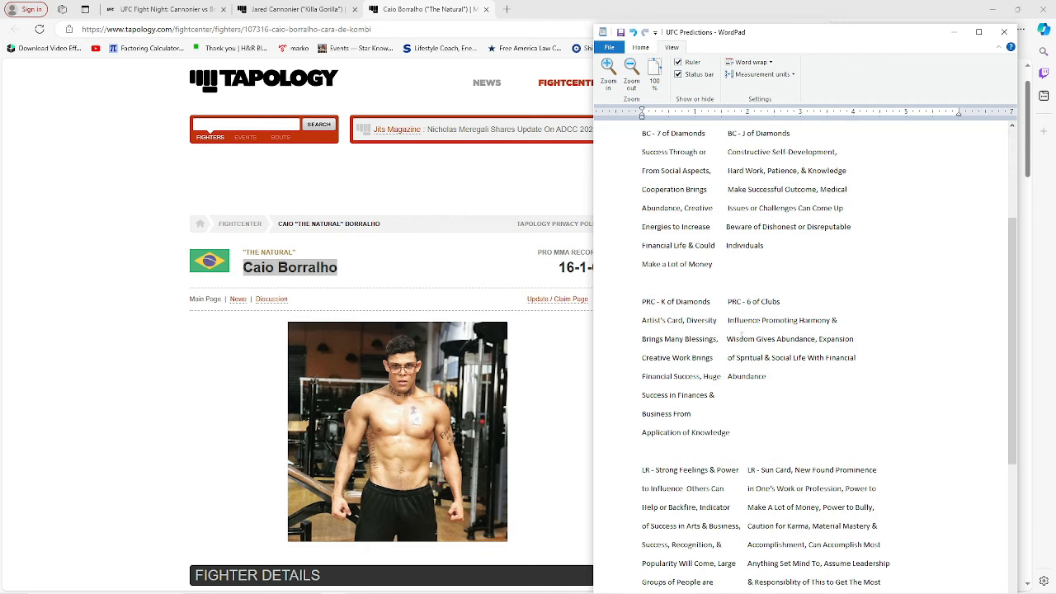
pyautogui.scroll(-3)
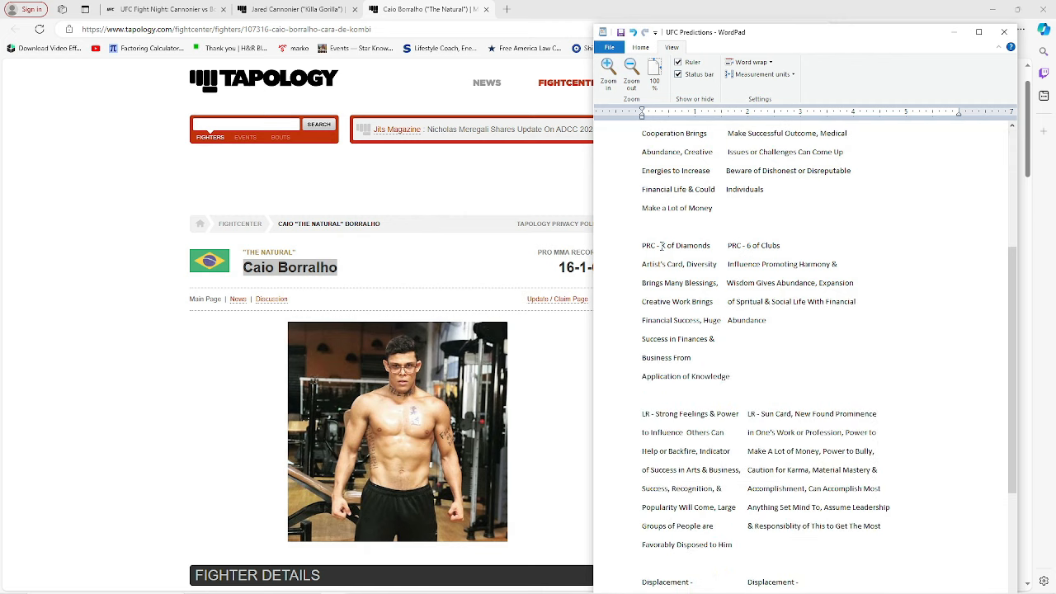
pyautogui.click(667, 230)
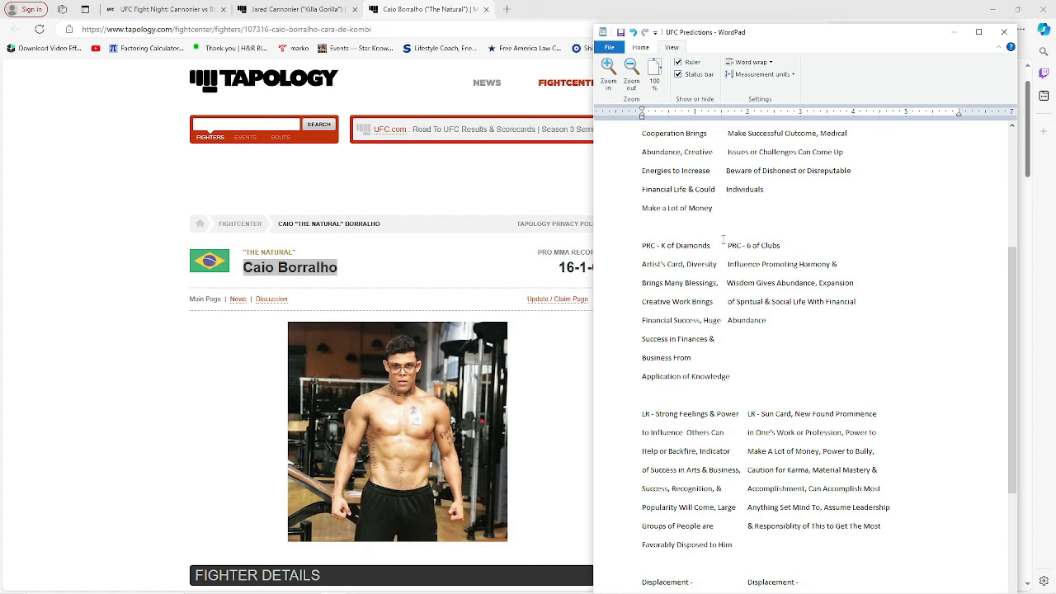
pyautogui.scroll(-3)
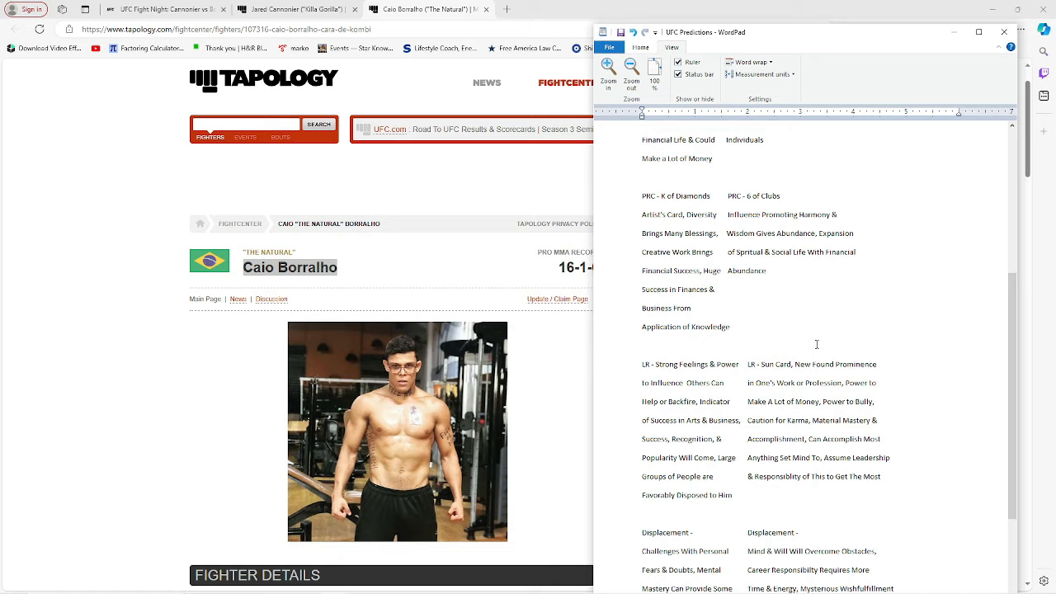
# - Scroll to the year forecasts, transit scores (-2 vs +7) and 61% affinity score
pyautogui.scroll(-3)
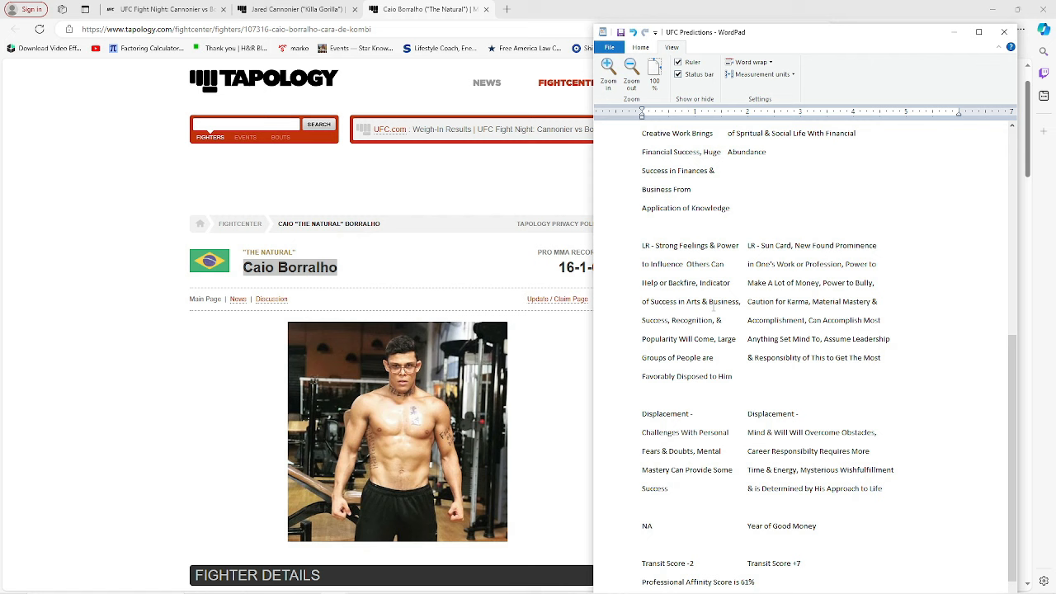
pyautogui.moveTo(721, 314)
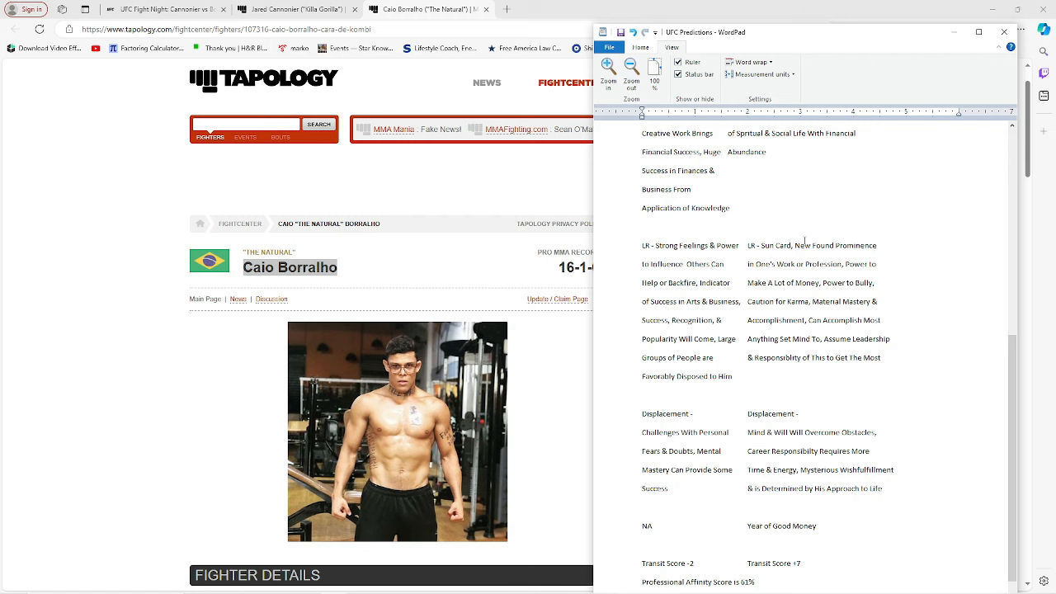
pyautogui.scroll(-3)
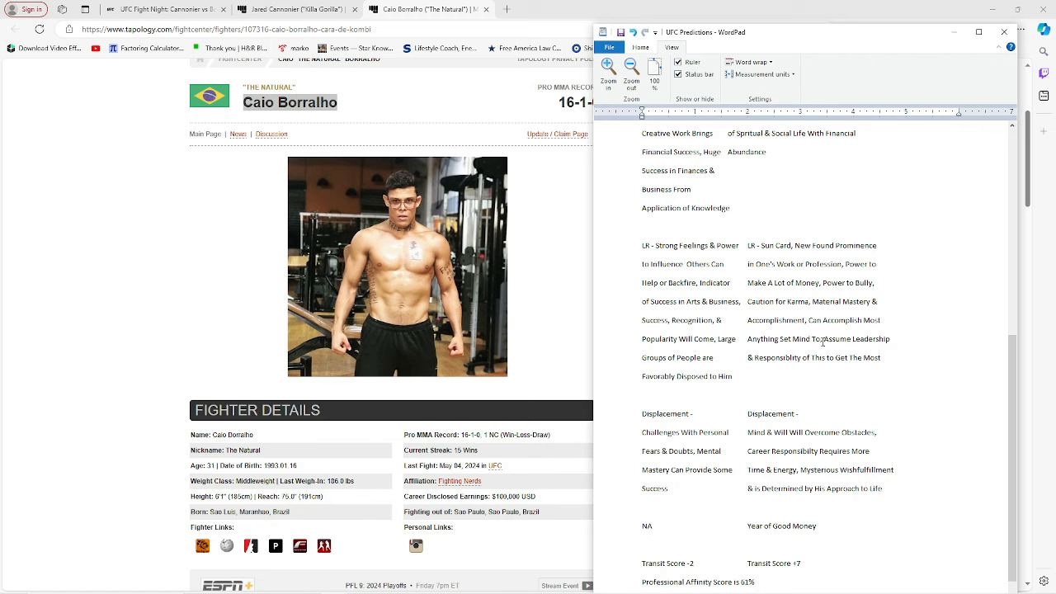
pyautogui.moveTo(831, 337)
pyautogui.write('SUB/TKO/KO/Split Decision   SUB/TKO/KO/Decision')
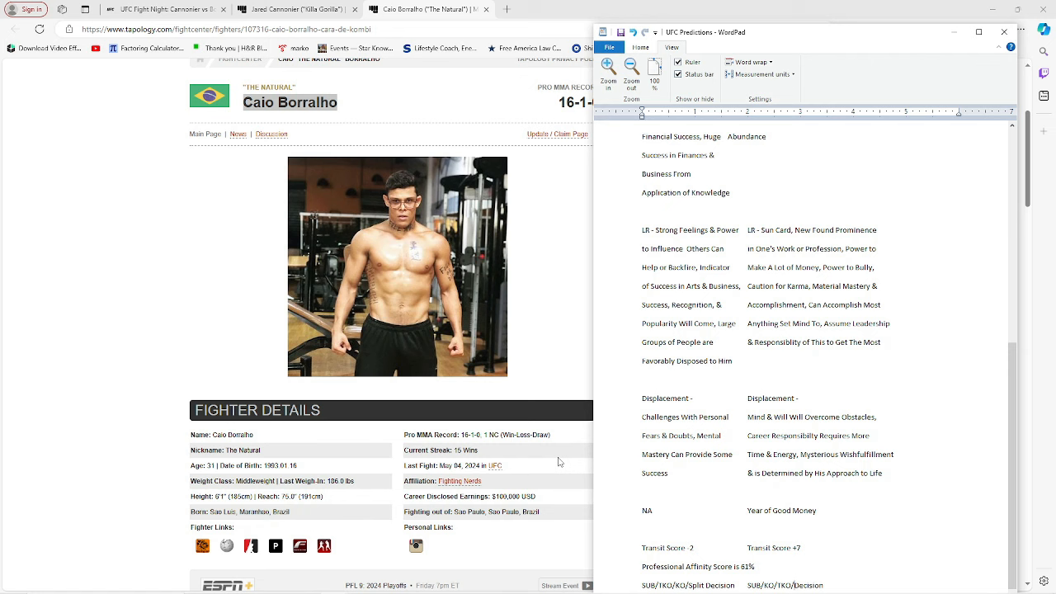
pyautogui.moveTo(768, 427)
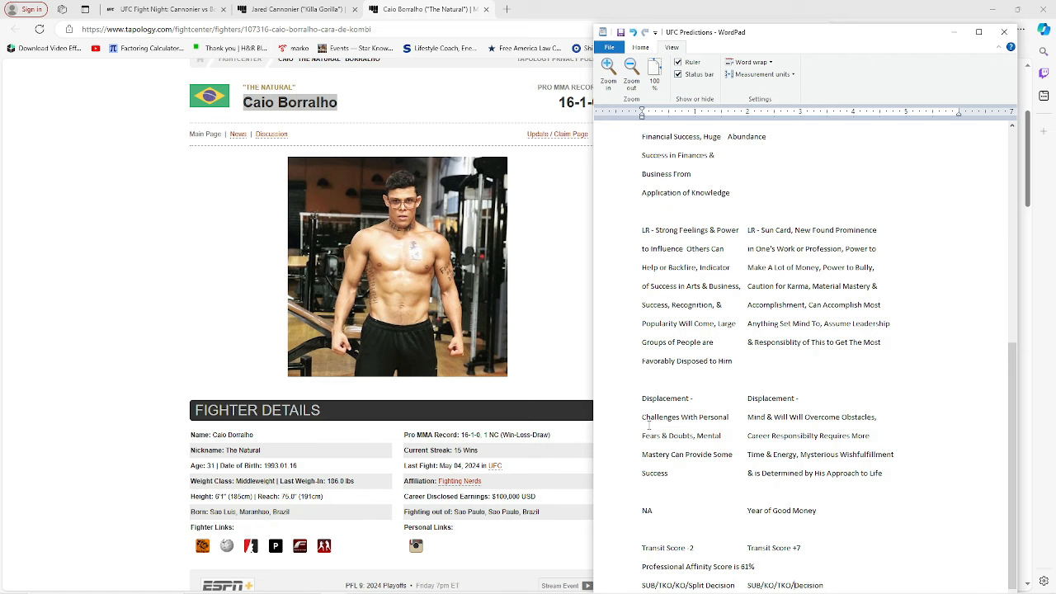
pyautogui.moveTo(717, 509)
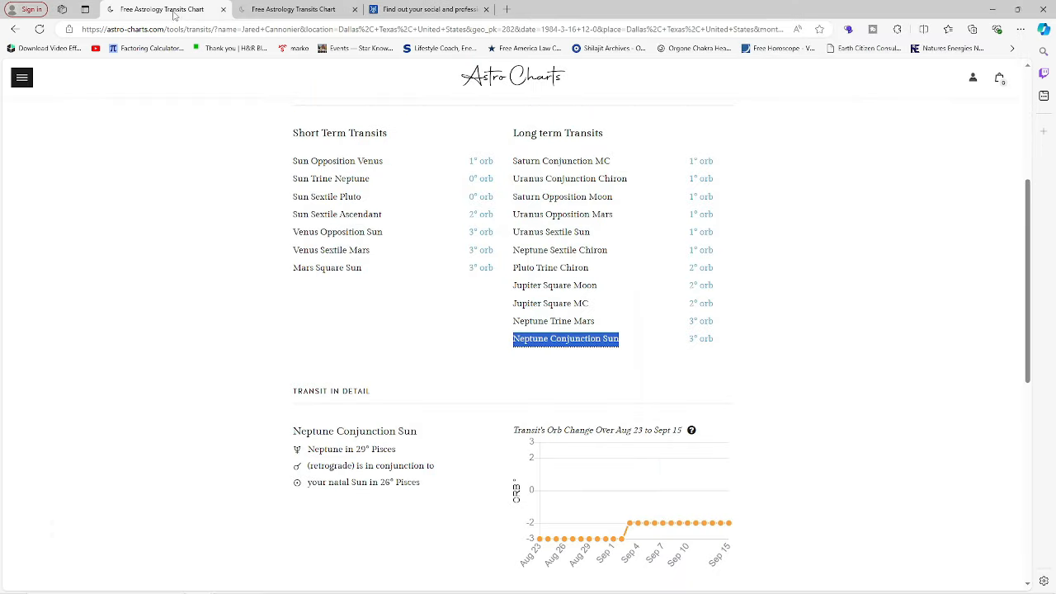
pyautogui.moveTo(364, 289)
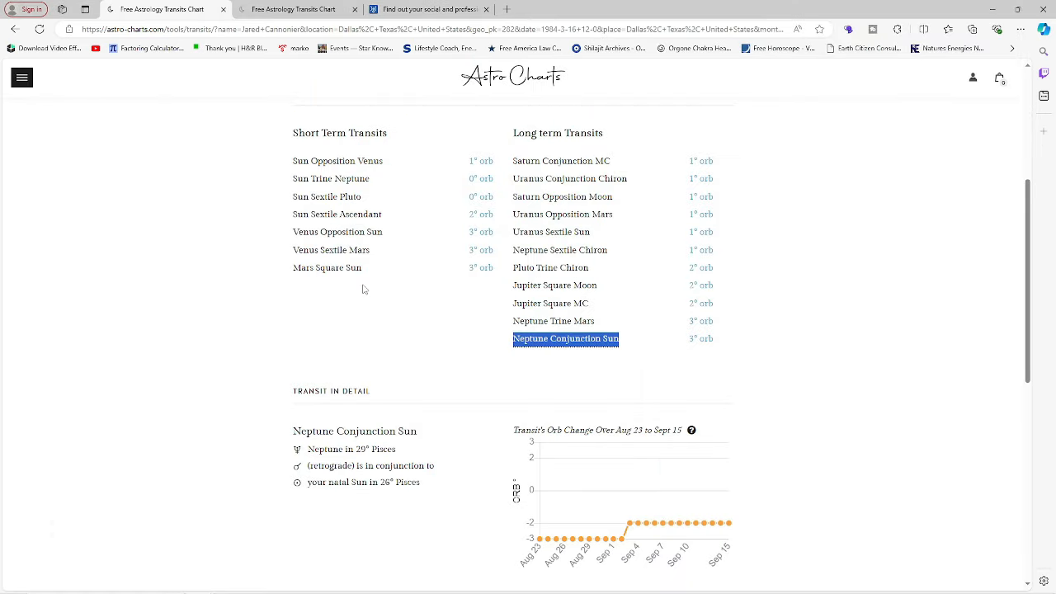
pyautogui.moveTo(856, 219)
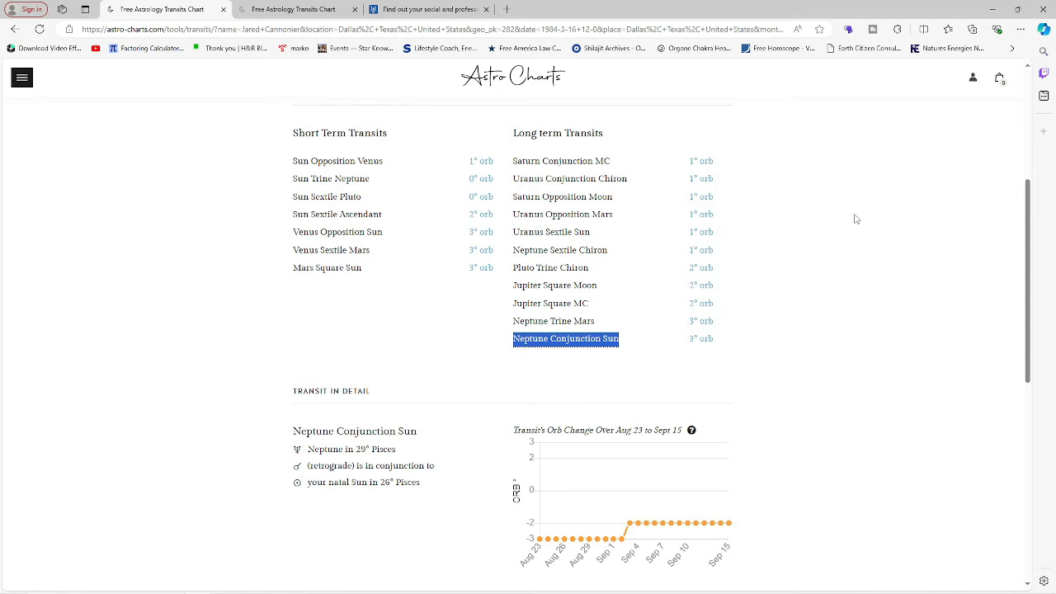
pyautogui.scroll(3)
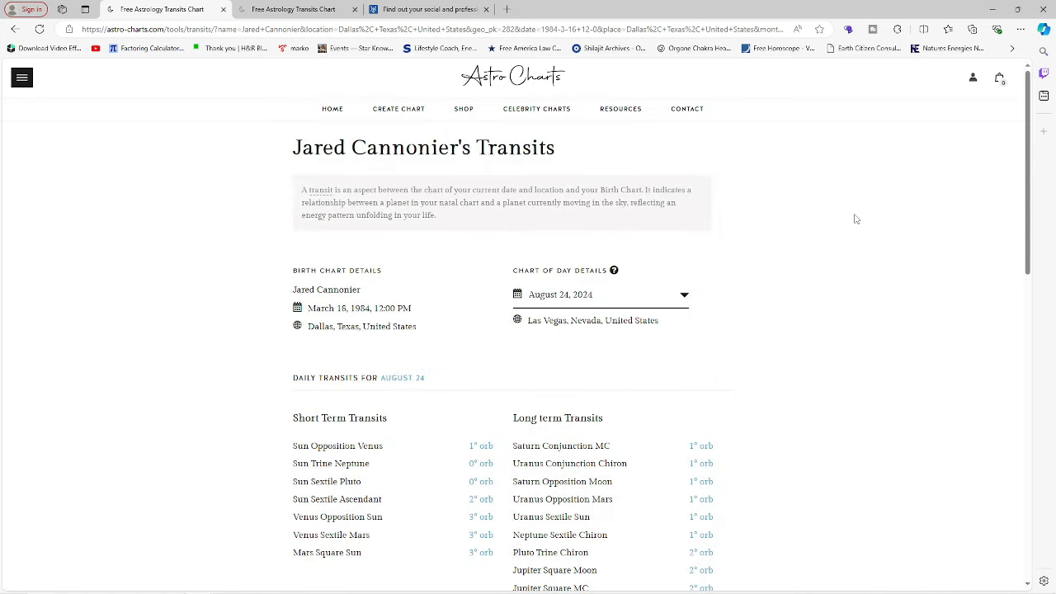
pyautogui.click(565, 348)
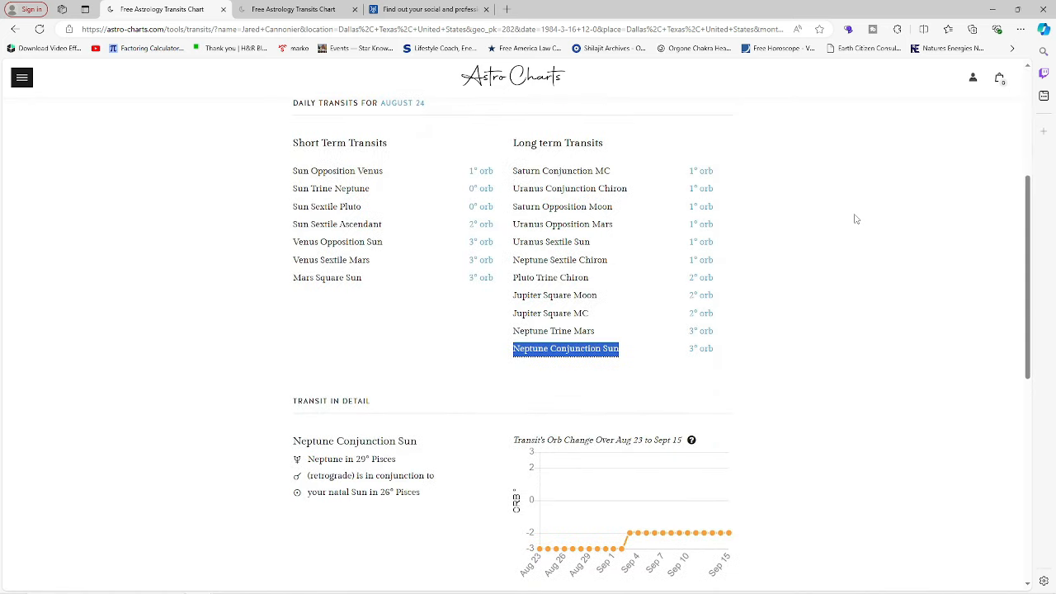
pyautogui.scroll(3)
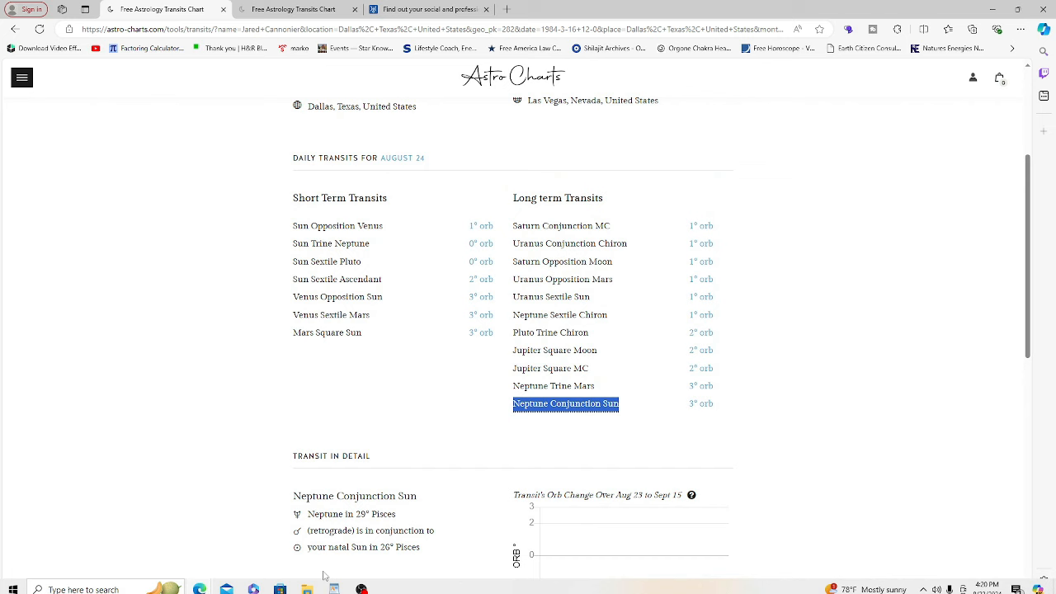
pyautogui.moveTo(334, 588)
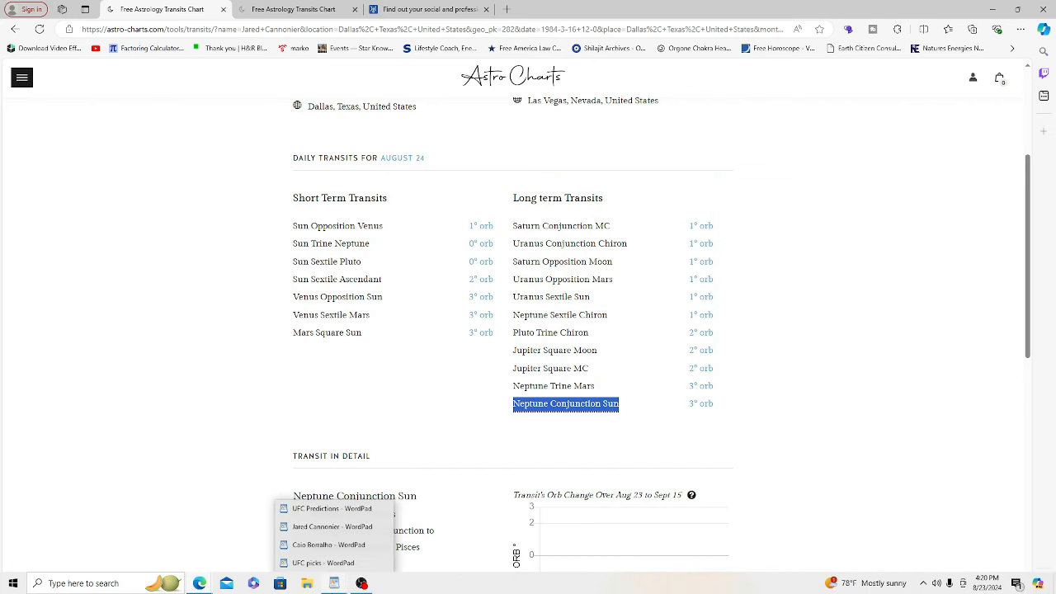
pyautogui.click(332, 526)
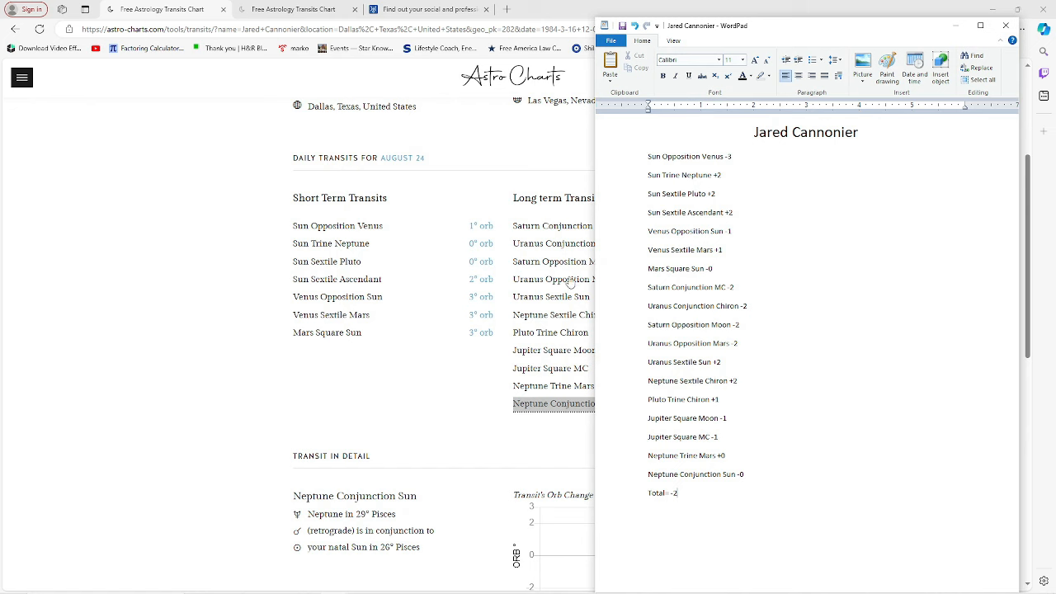
pyautogui.moveTo(558, 354)
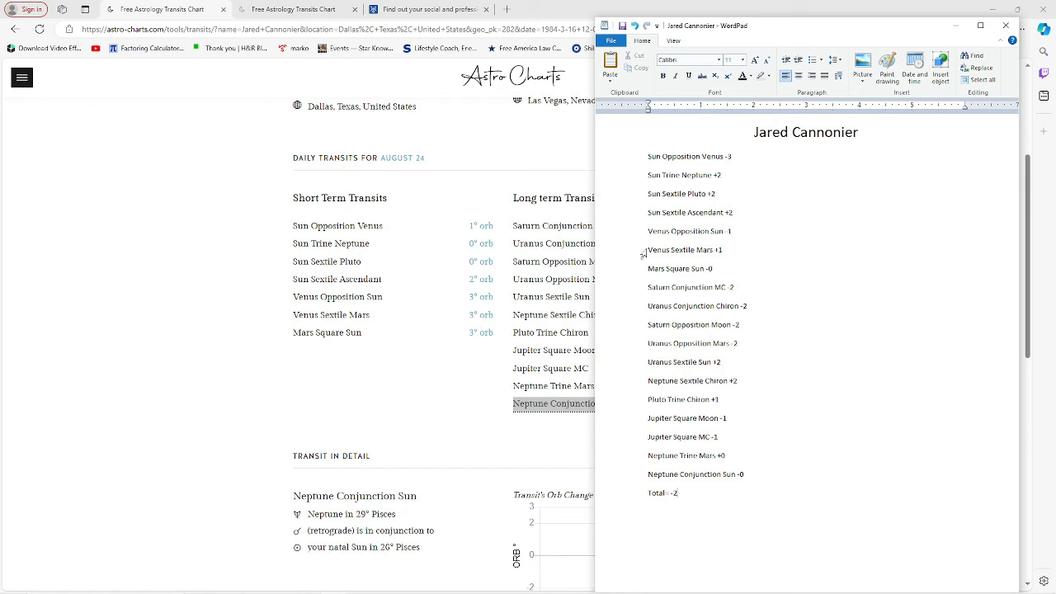
pyautogui.moveTo(527, 165)
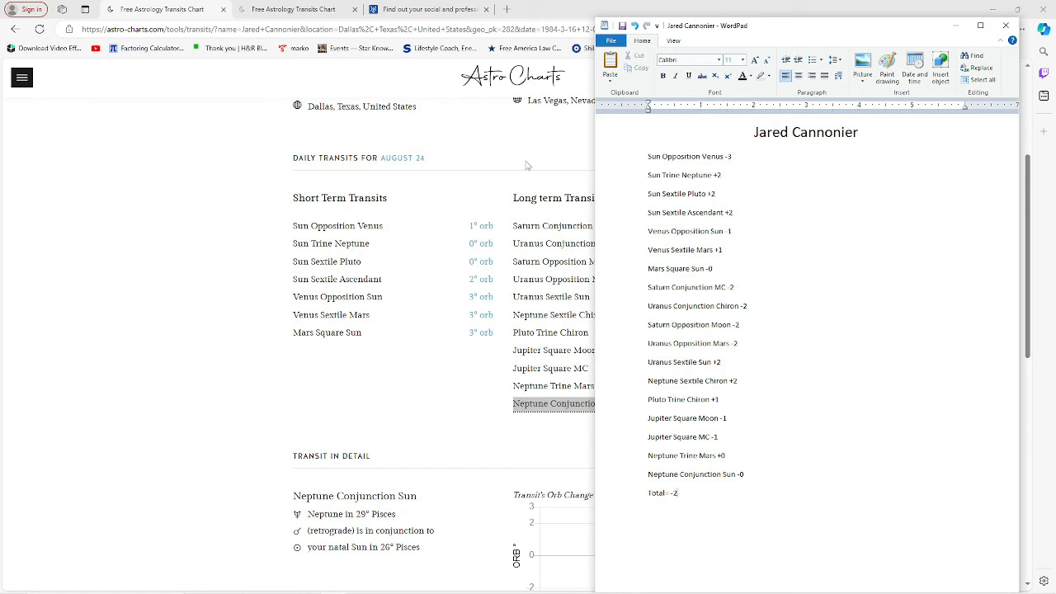
pyautogui.moveTo(452, 151)
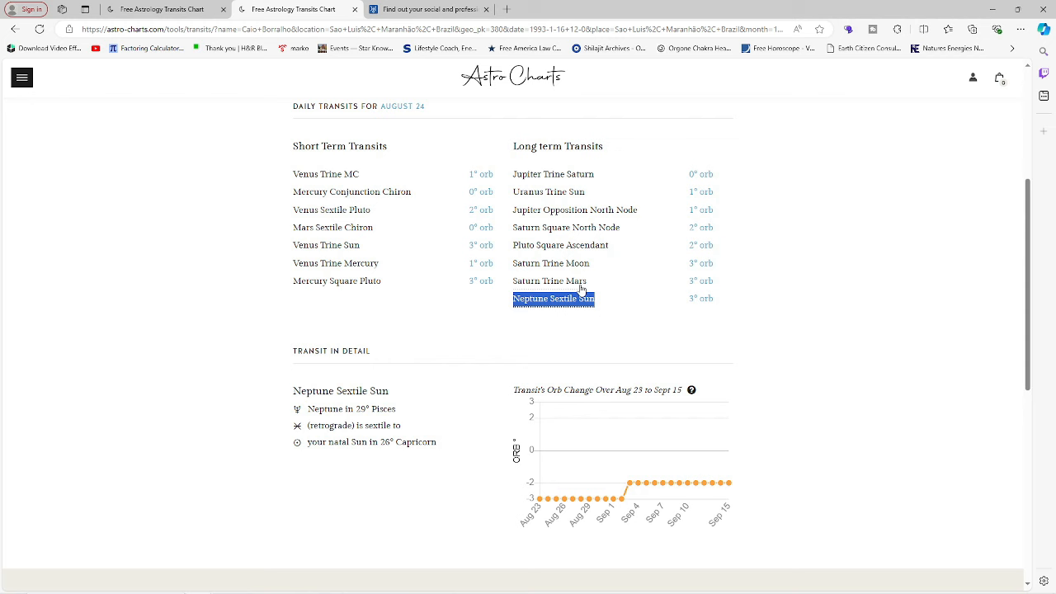
pyautogui.moveTo(473, 520)
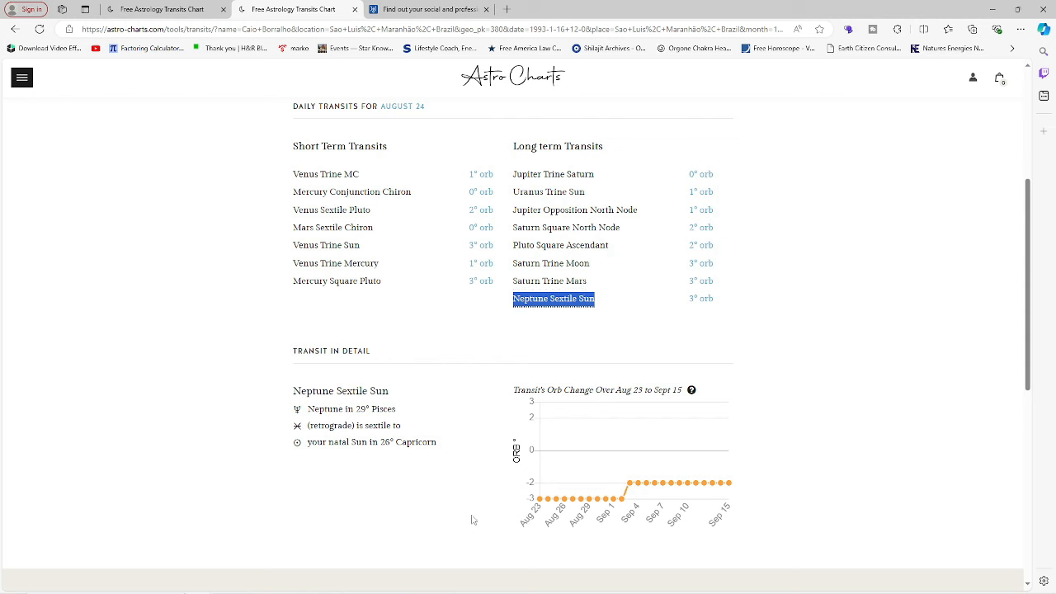
pyautogui.moveTo(334, 583)
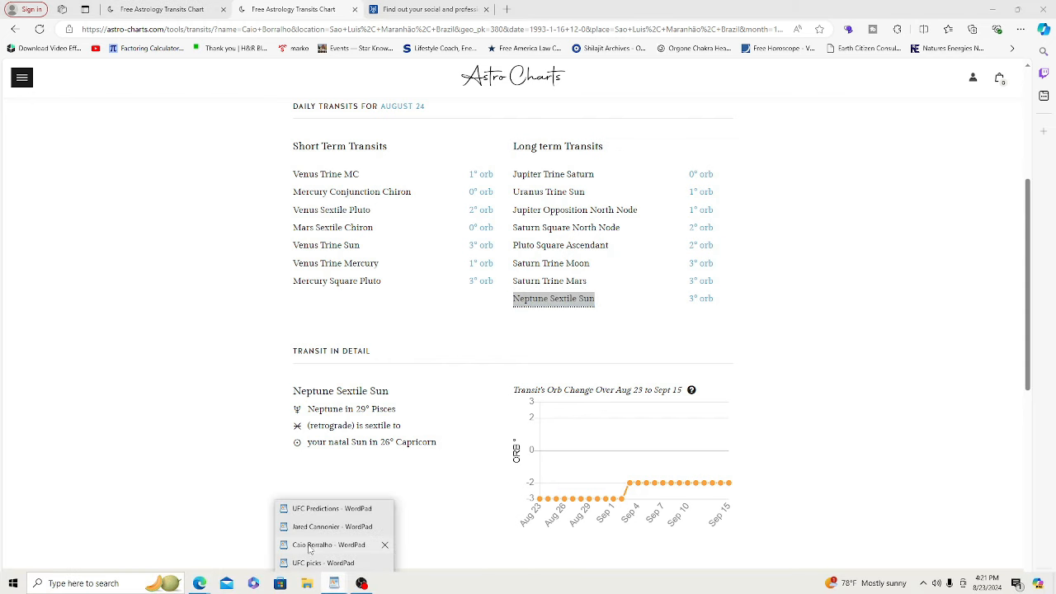
pyautogui.moveTo(631, 302)
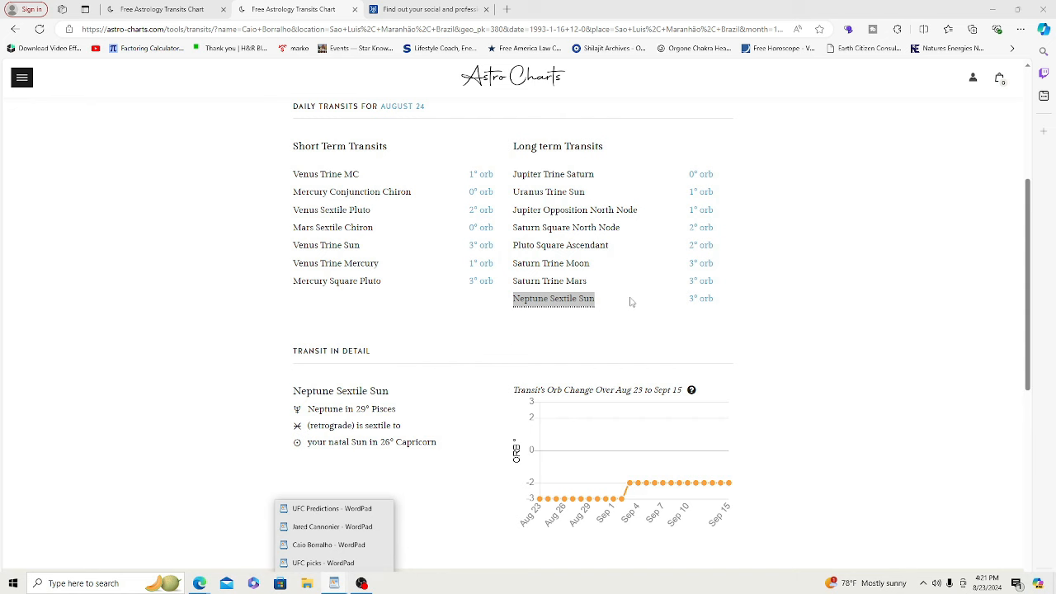
pyautogui.moveTo(333, 526)
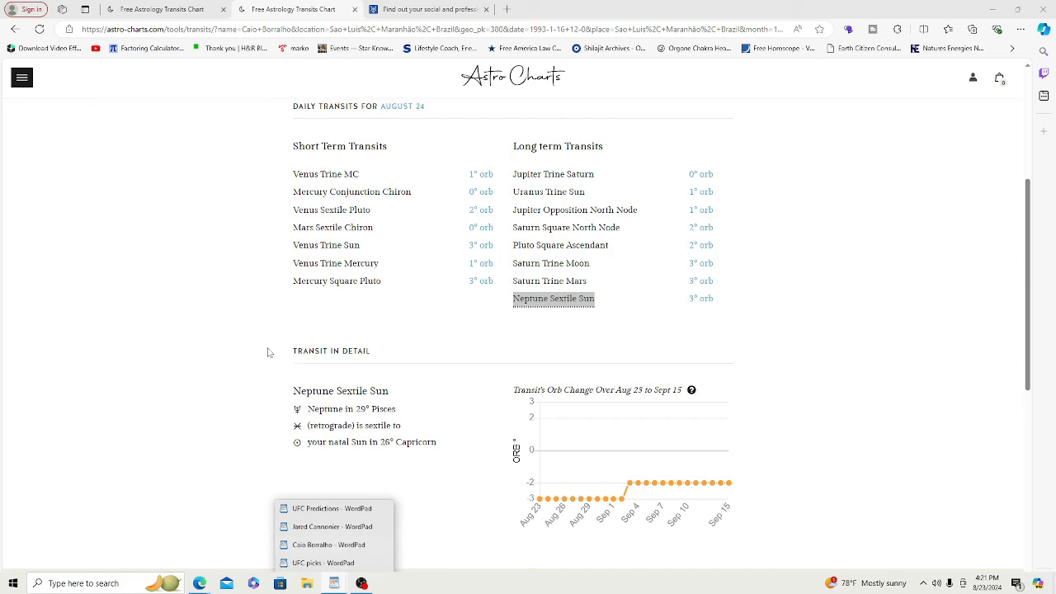
# - Scroll up Borralho's Astro-Charts transits, then bring up his +7 transit score notes in WordPad
pyautogui.scroll(3)
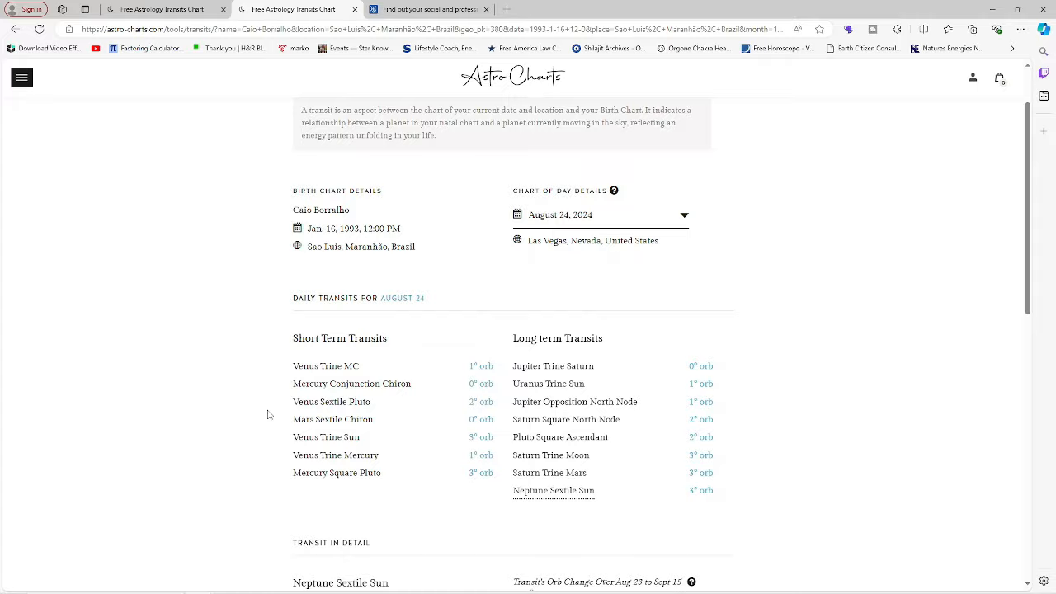
pyautogui.scroll(3)
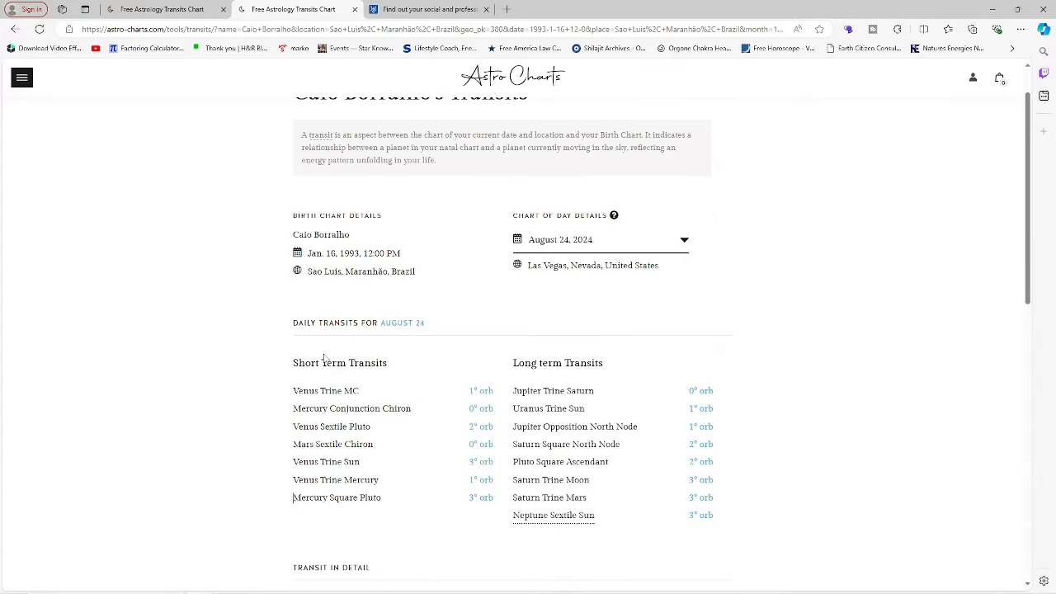
pyautogui.moveTo(410, 554)
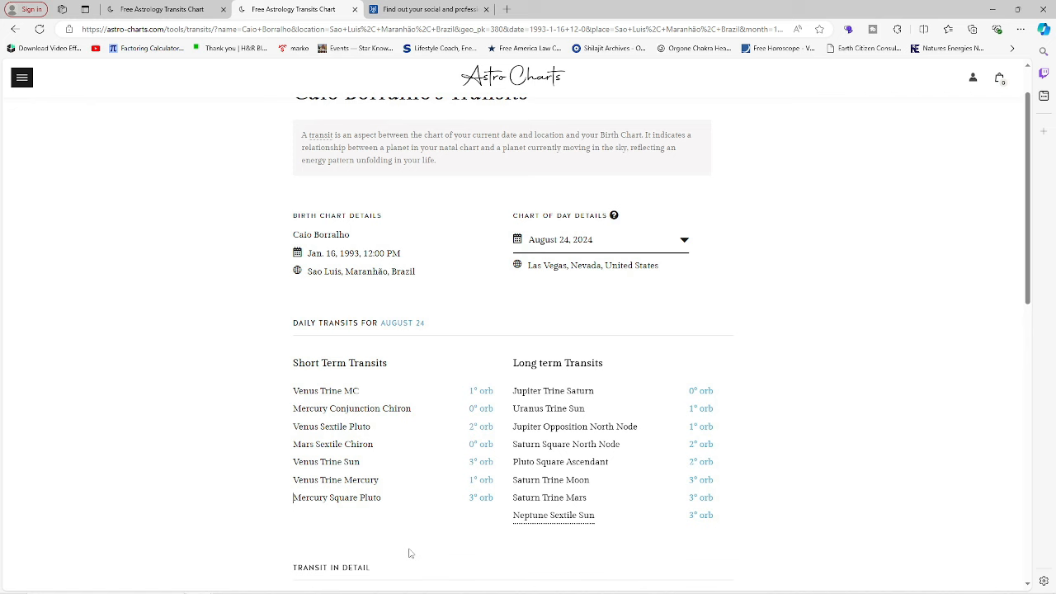
pyautogui.click(333, 583)
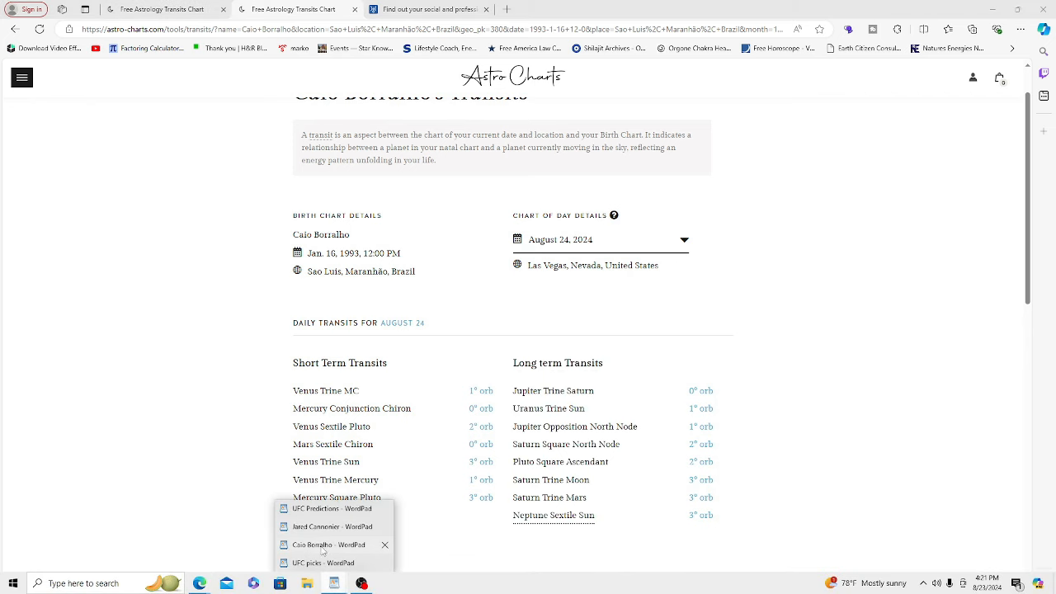
pyautogui.click(328, 545)
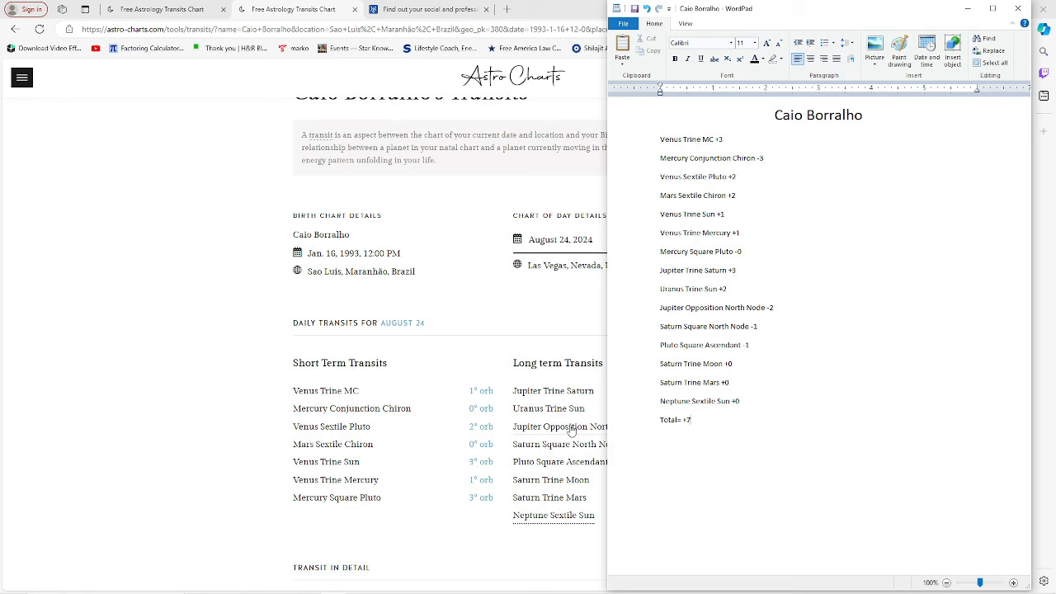
pyautogui.moveTo(585, 525)
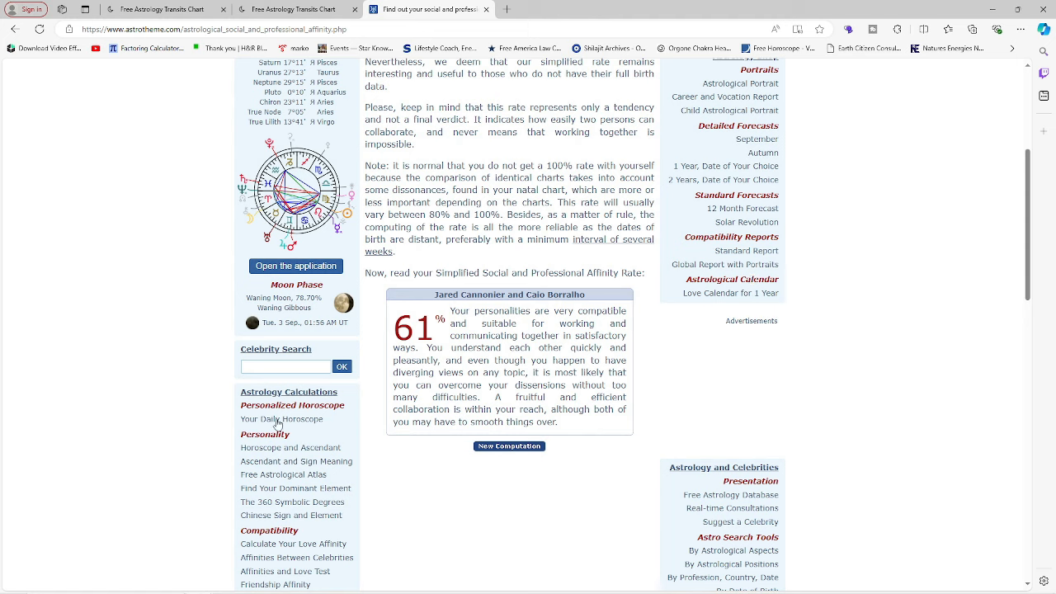
pyautogui.moveTo(290, 319)
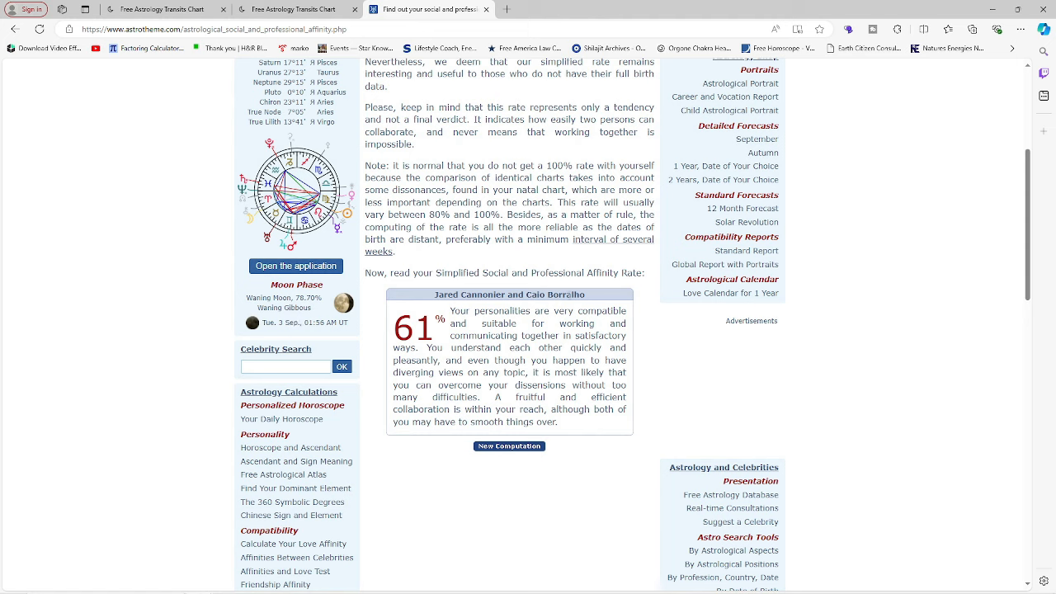
pyautogui.moveTo(784, 184)
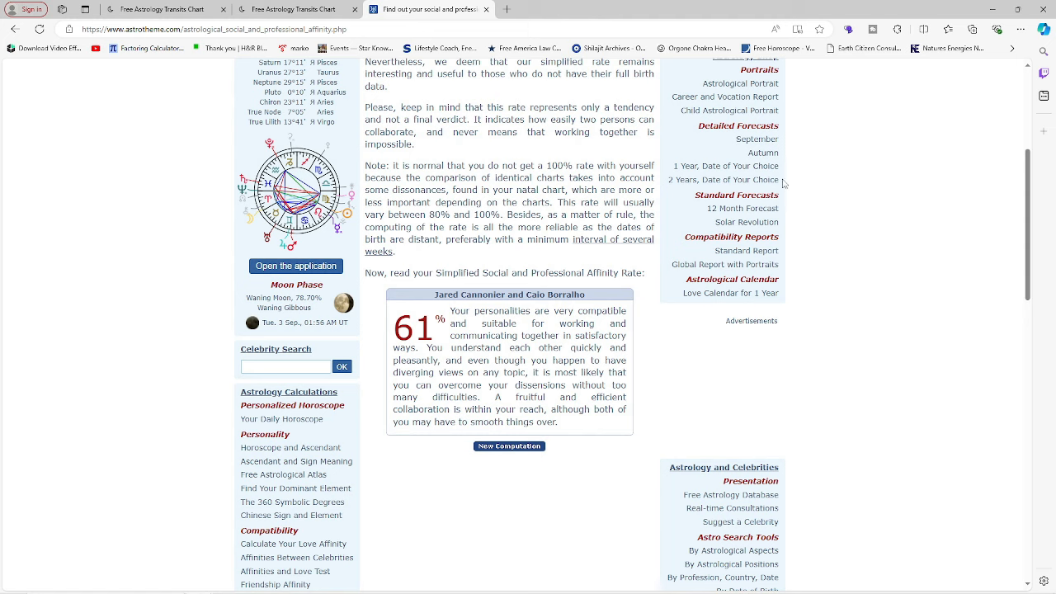
pyautogui.moveTo(922, 211)
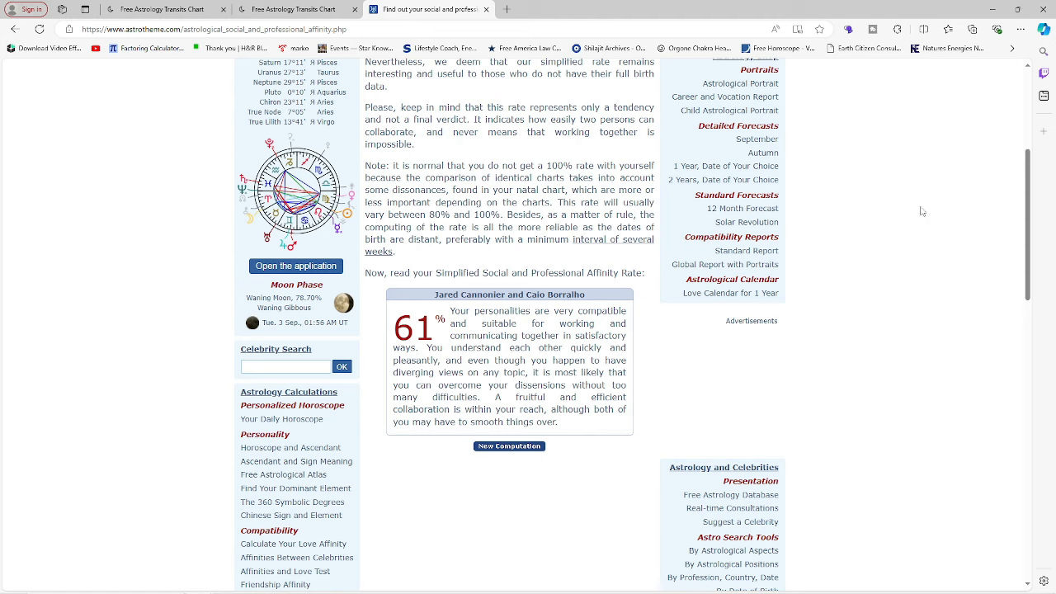
pyautogui.moveTo(784, 225)
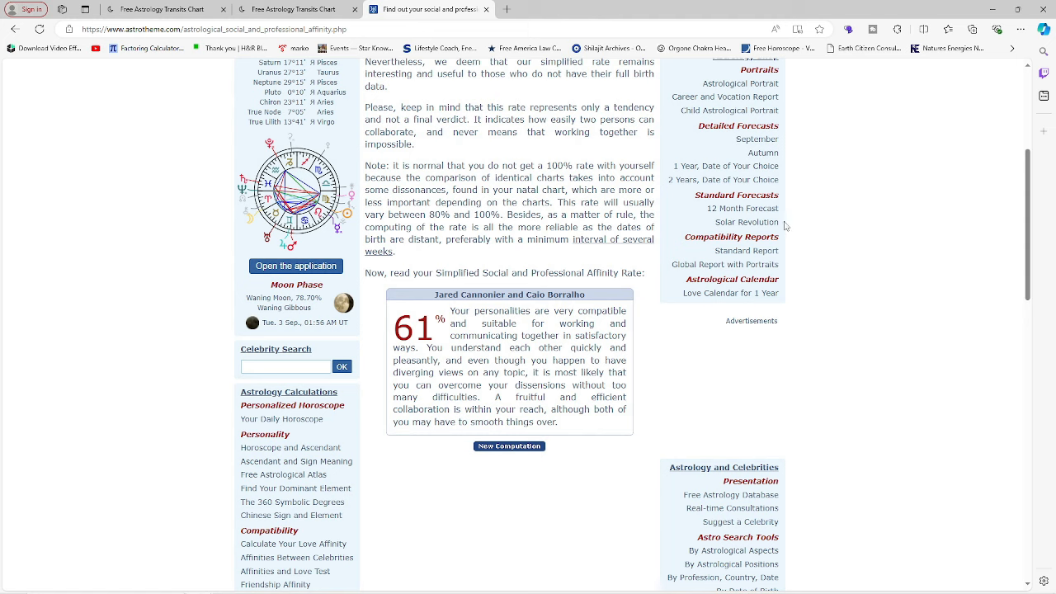
pyautogui.moveTo(819, 184)
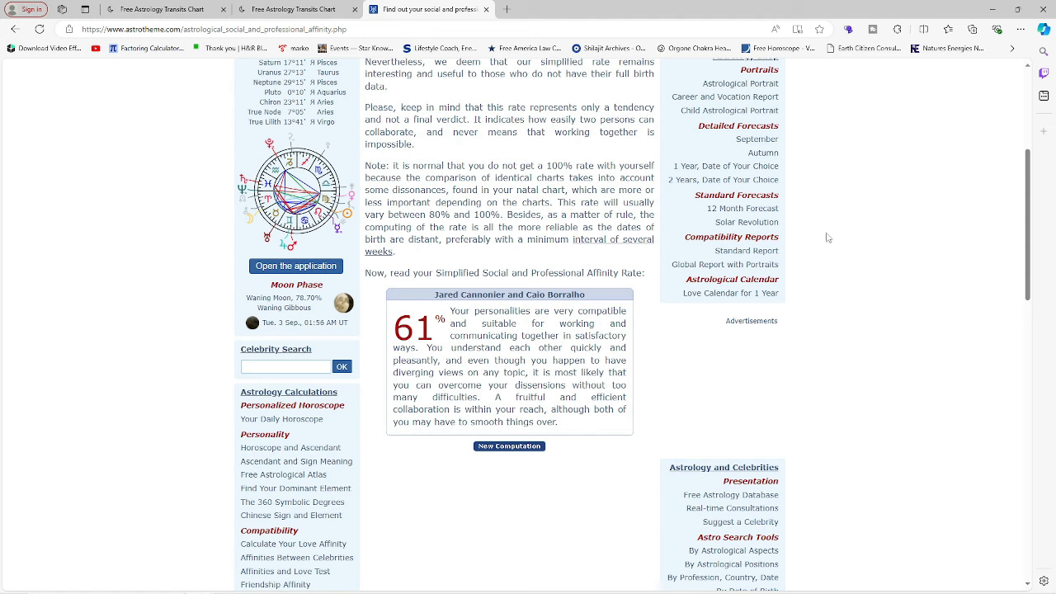
pyautogui.moveTo(817, 230)
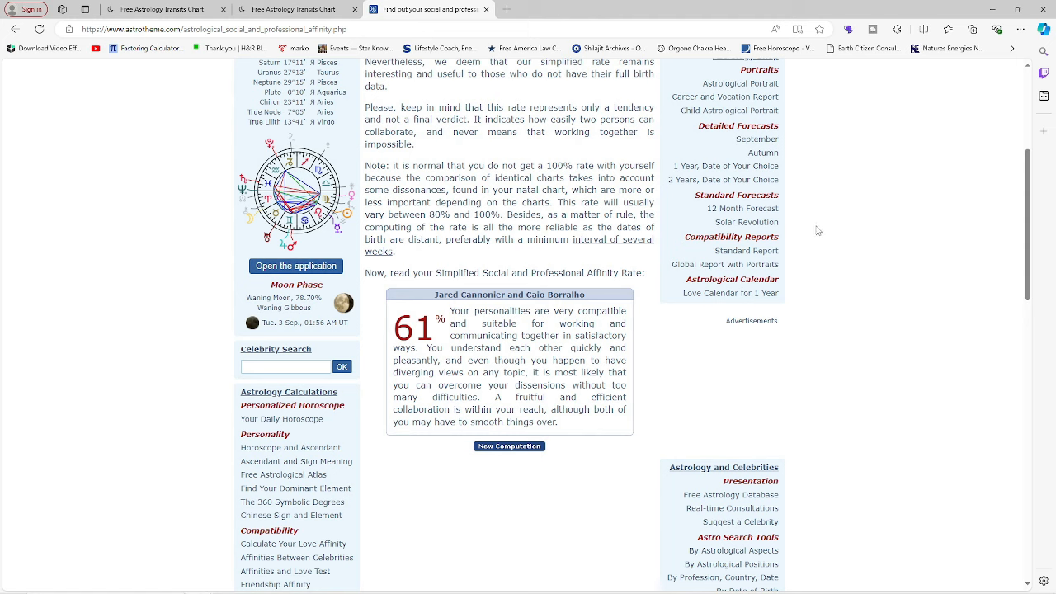